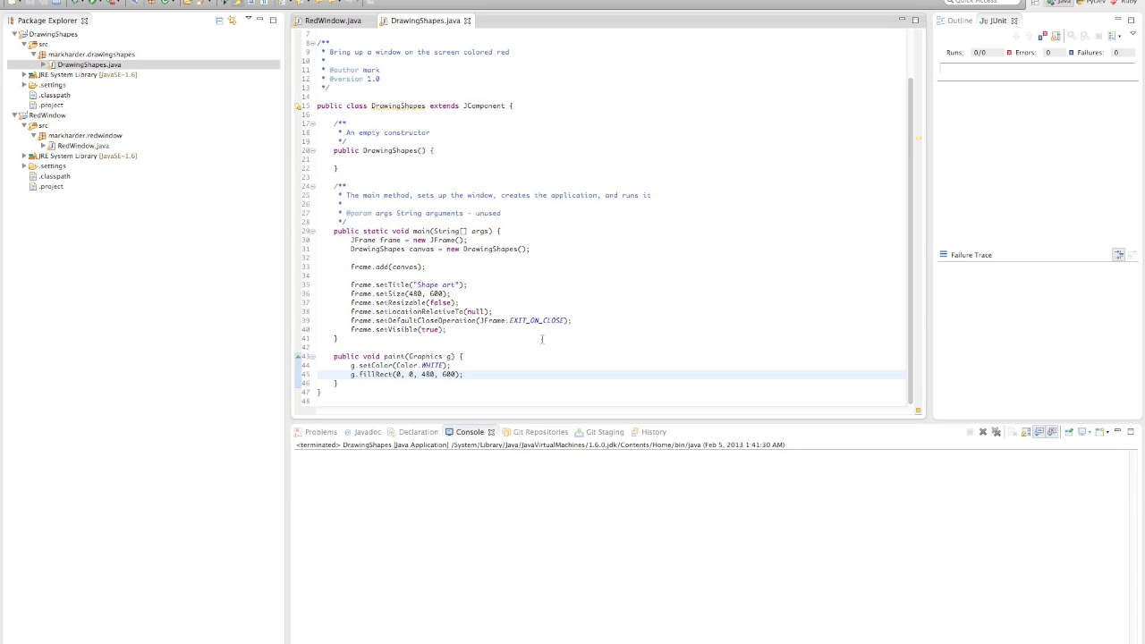
# Step: Select the DrawingShapes project and highlight the word Color on line 44
pyautogui.click(463, 374)
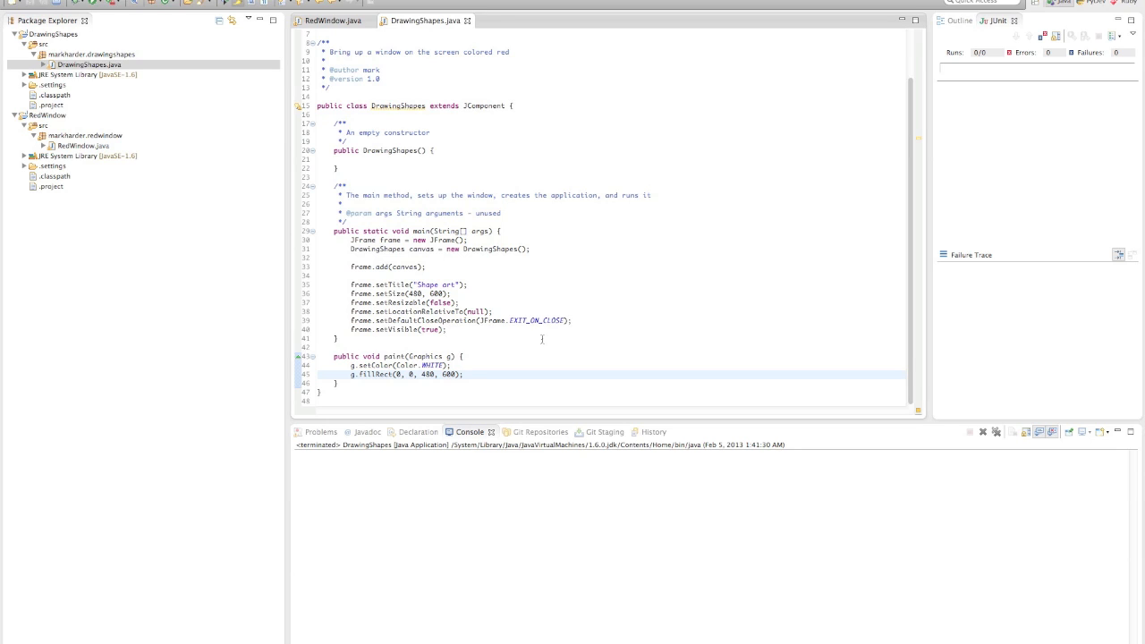
pyautogui.click(52, 34)
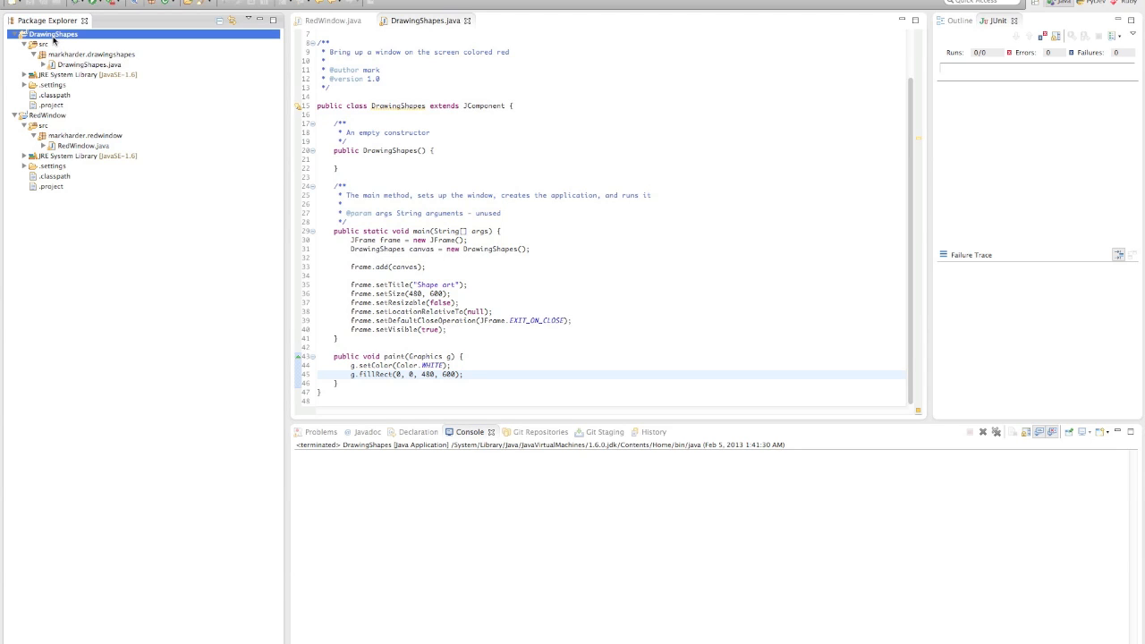
pyautogui.click(88, 64)
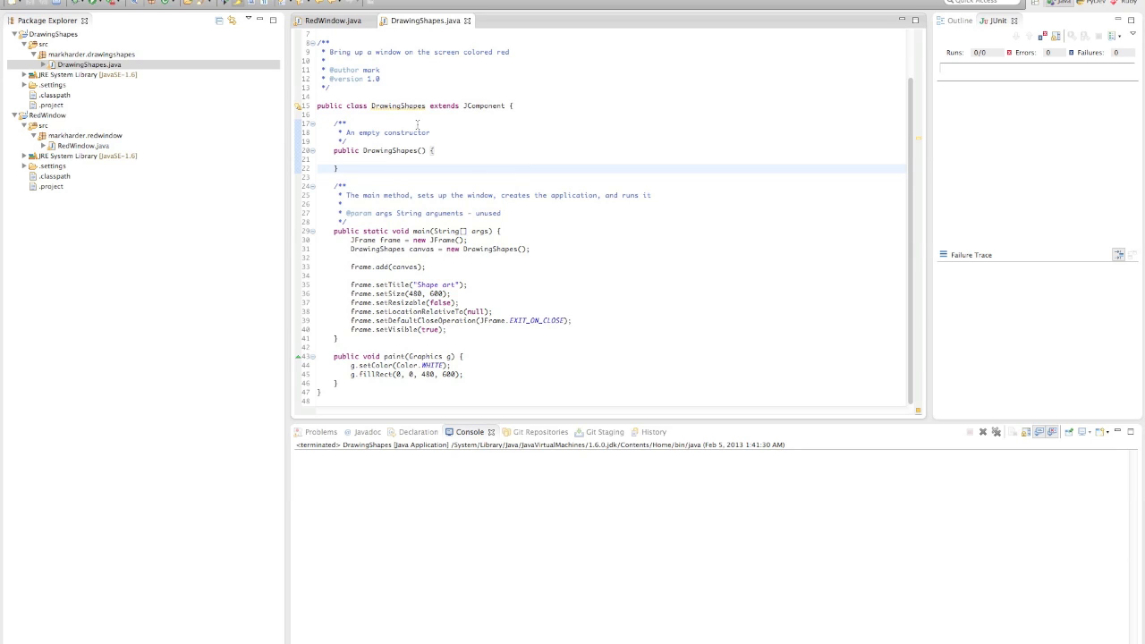
pyautogui.doubleClick(398, 106)
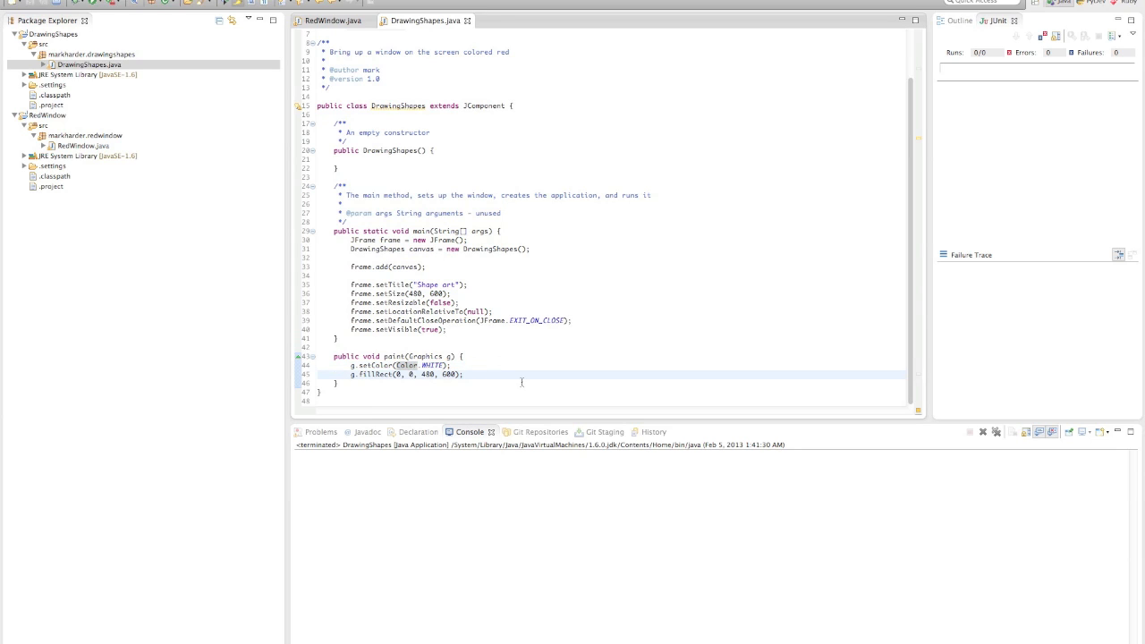
# Step: Add g.setColor(Color.BLUE); and g.drawRect(10, 10, 50, 50); to paint()
pyautogui.write('g.')
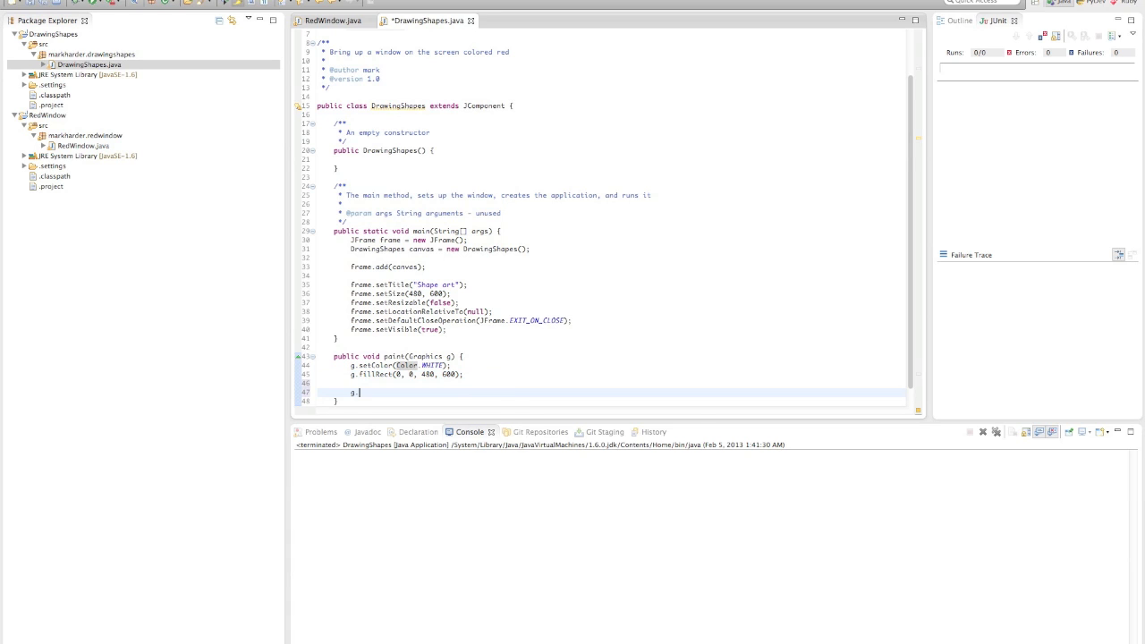
pyautogui.write('setColor(Color')
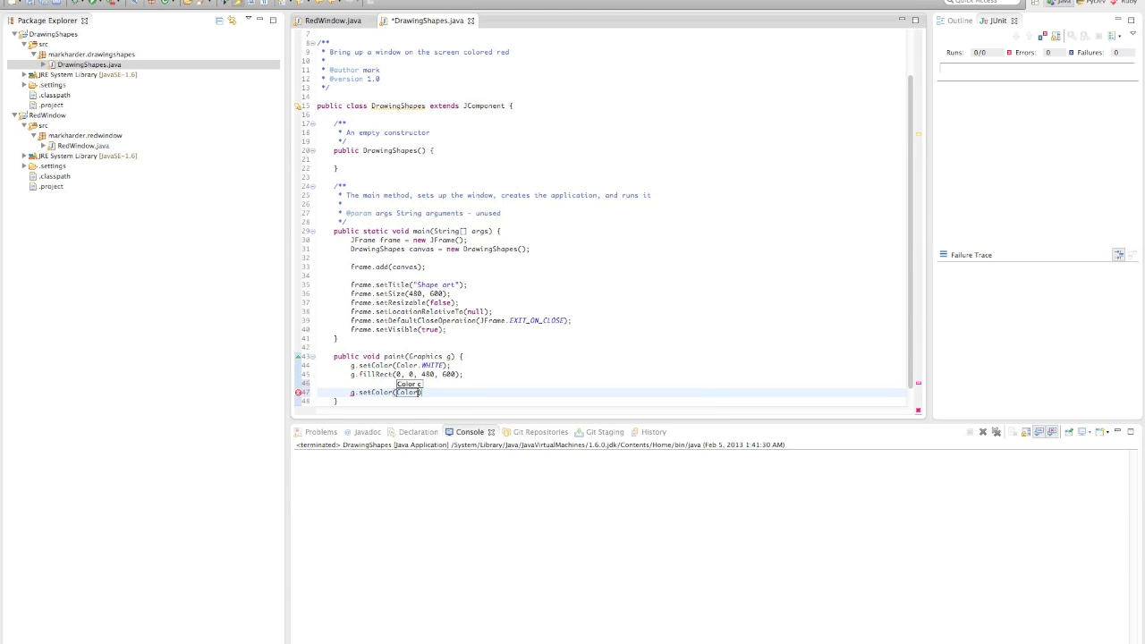
pyautogui.write('.BLUE);')
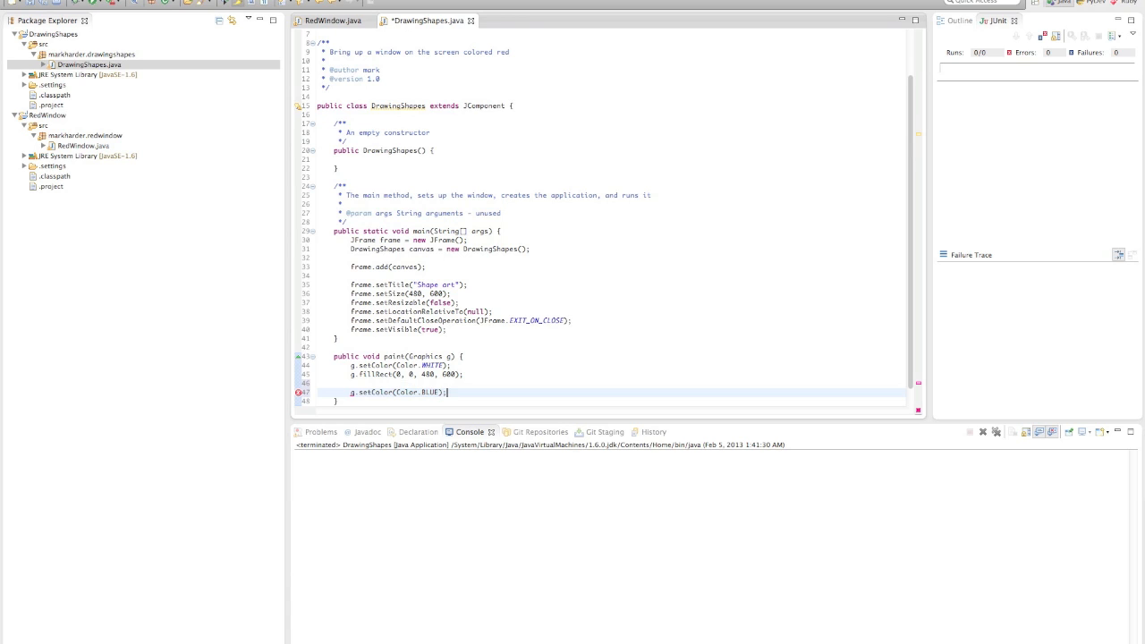
pyautogui.write('g.drawRect(10, y, width, height)')
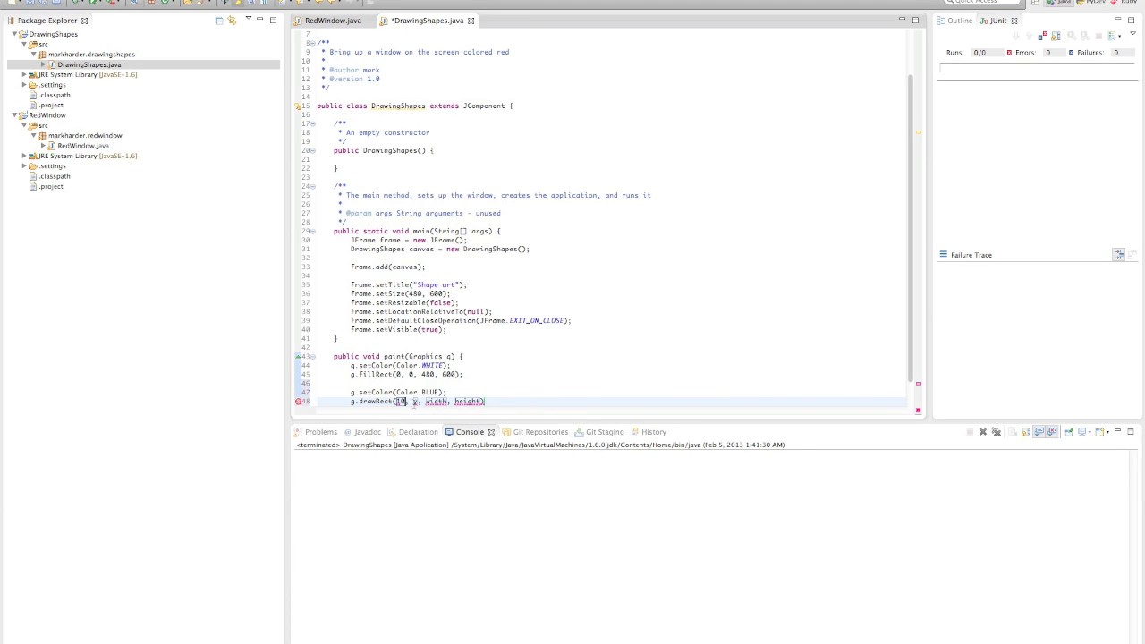
pyautogui.write('10')
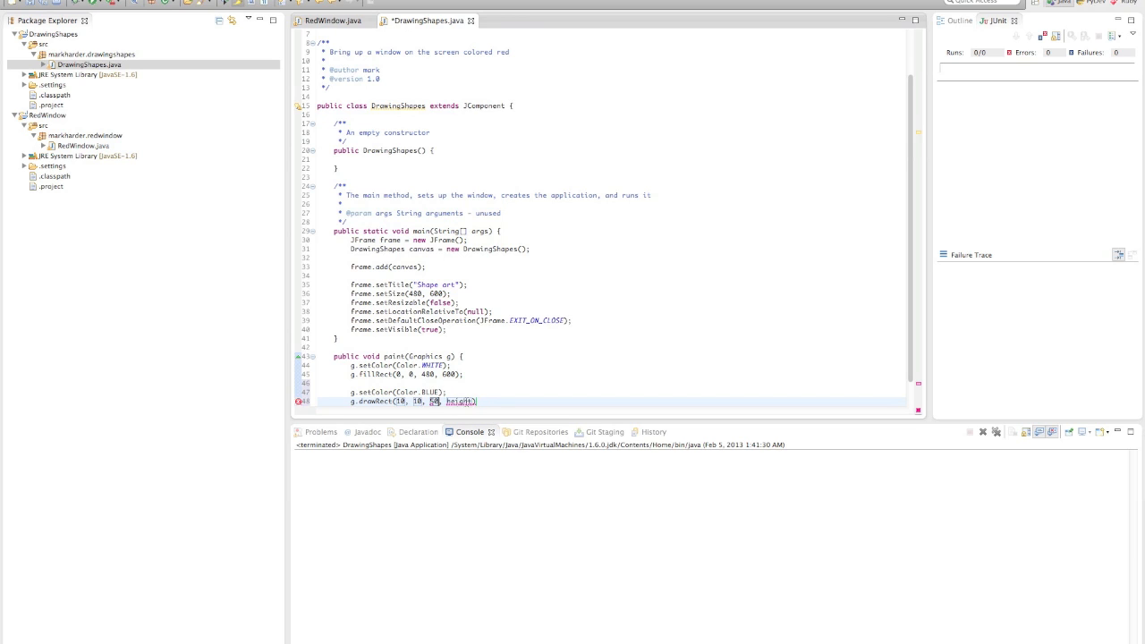
pyautogui.write('50);')
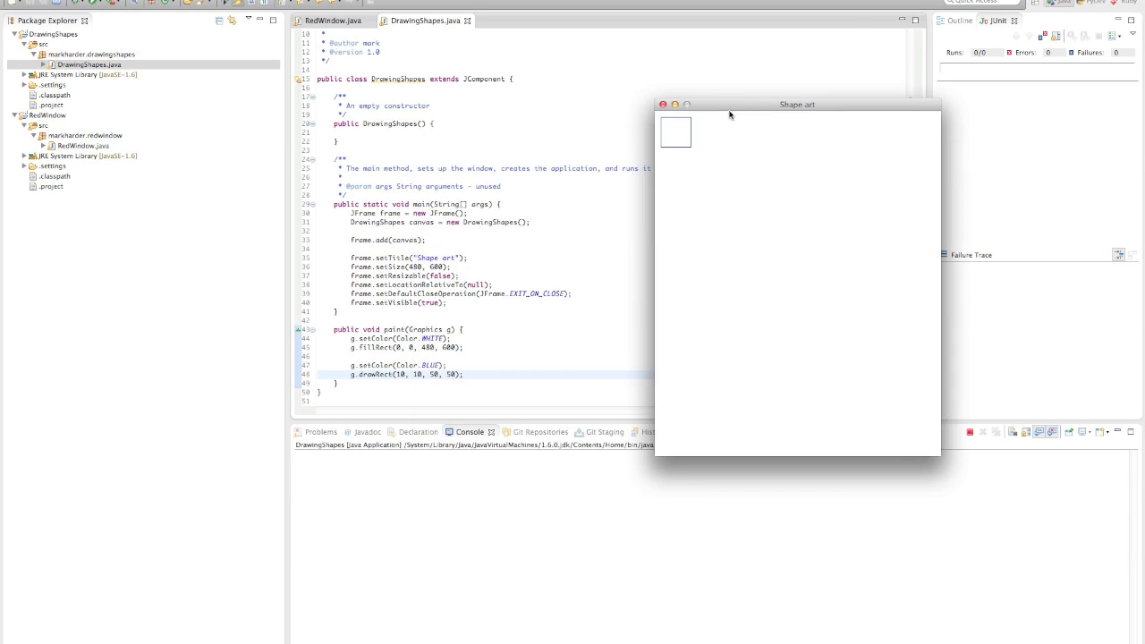
# Step: Move the Shape art window aside to inspect the square, then close it
pyautogui.moveTo(796, 104); pyautogui.dragTo(816, 98)
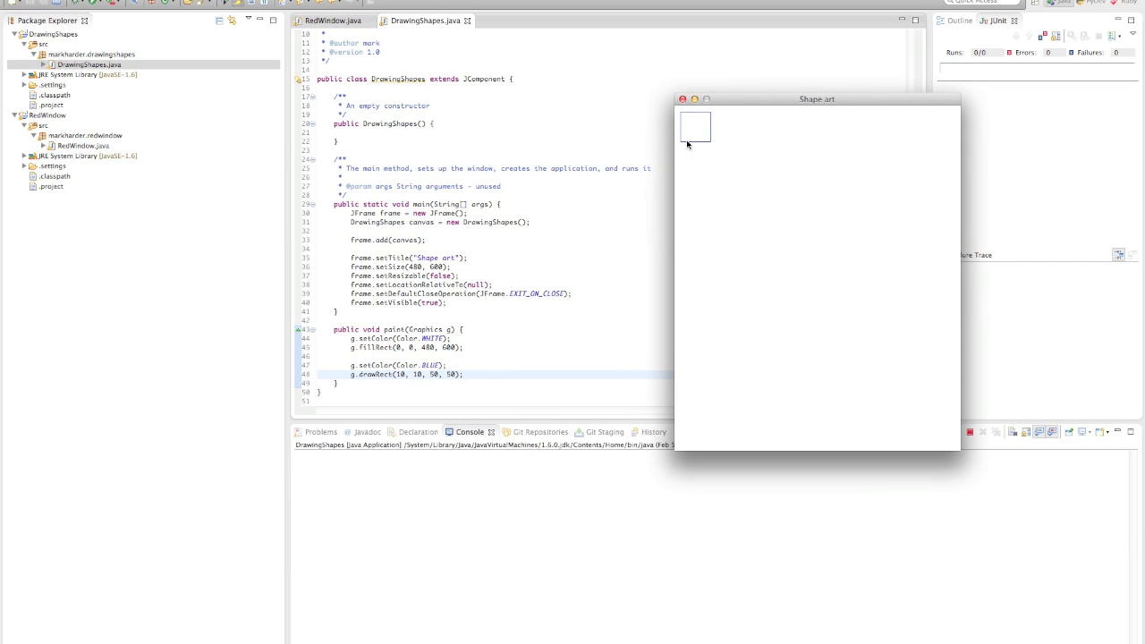
pyautogui.moveTo(693, 116)
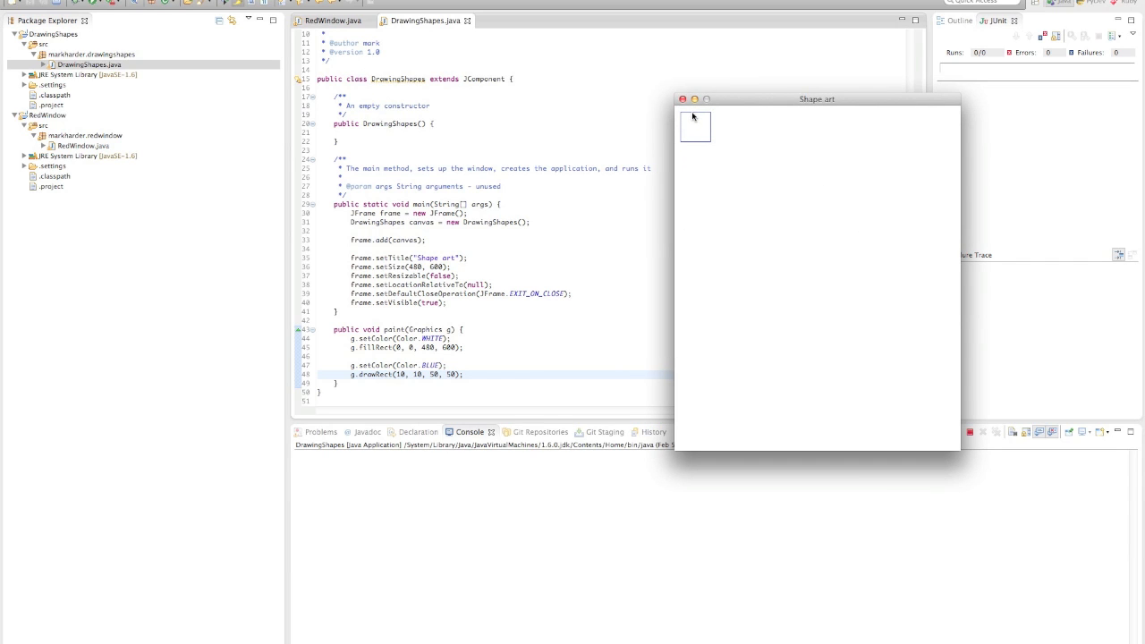
pyautogui.moveTo(685, 129)
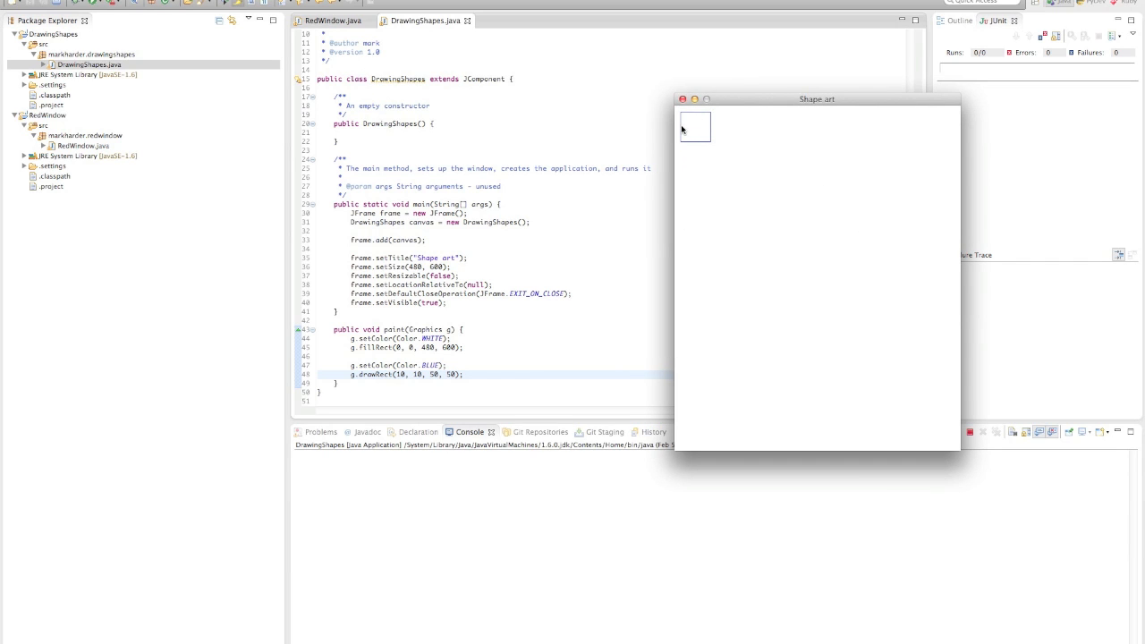
pyautogui.moveTo(706, 117)
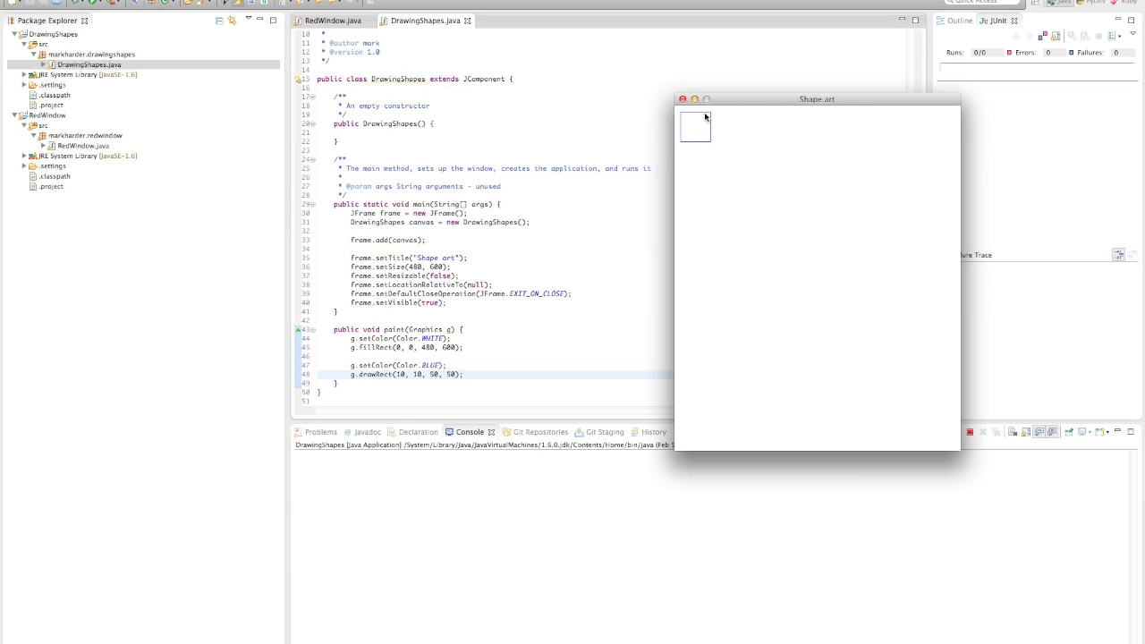
pyautogui.moveTo(713, 166)
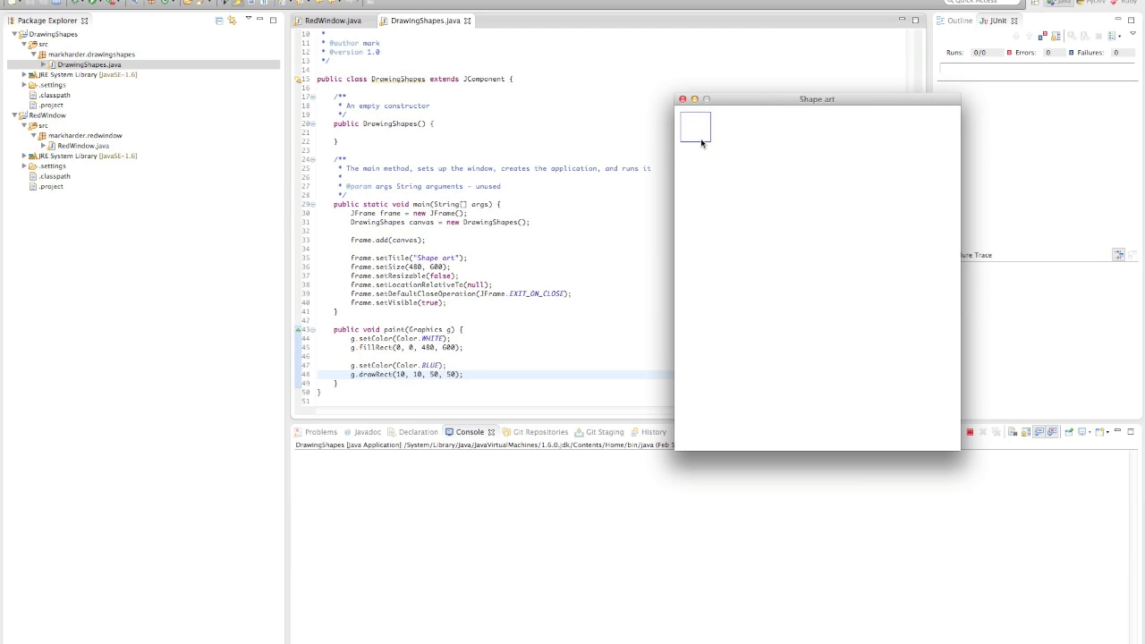
pyautogui.moveTo(666, 145)
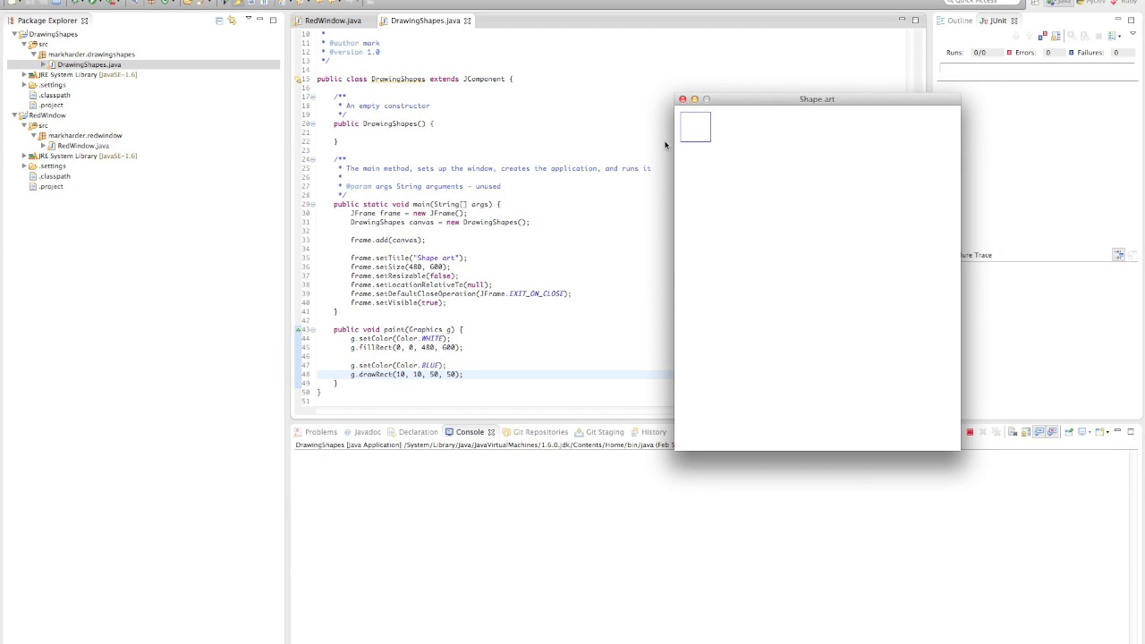
pyautogui.moveTo(680, 116)
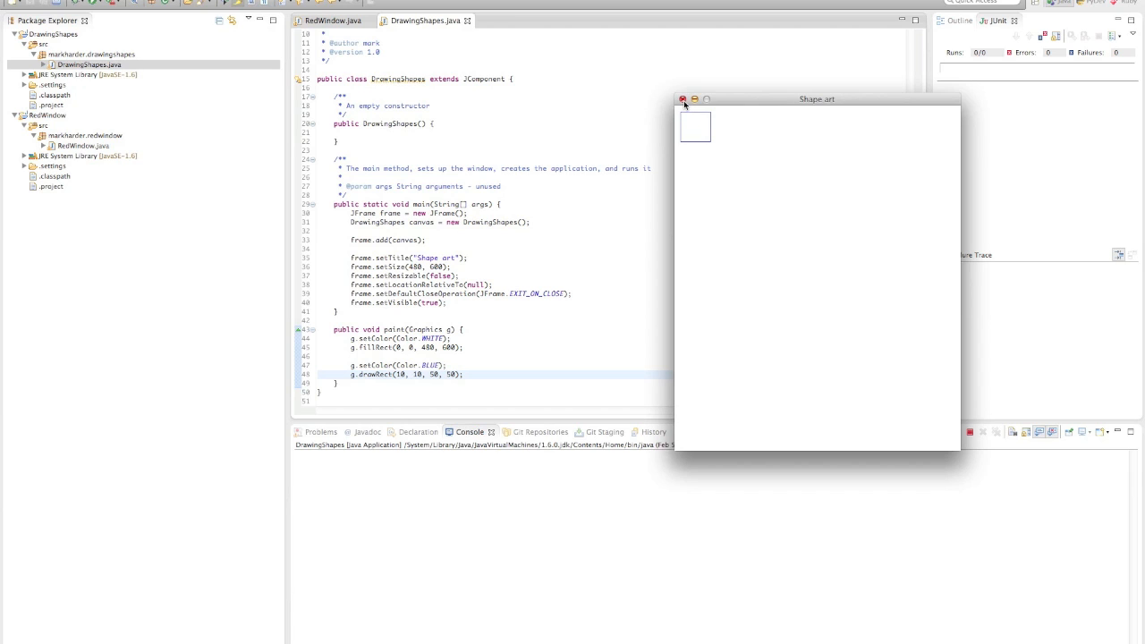
pyautogui.click(682, 98)
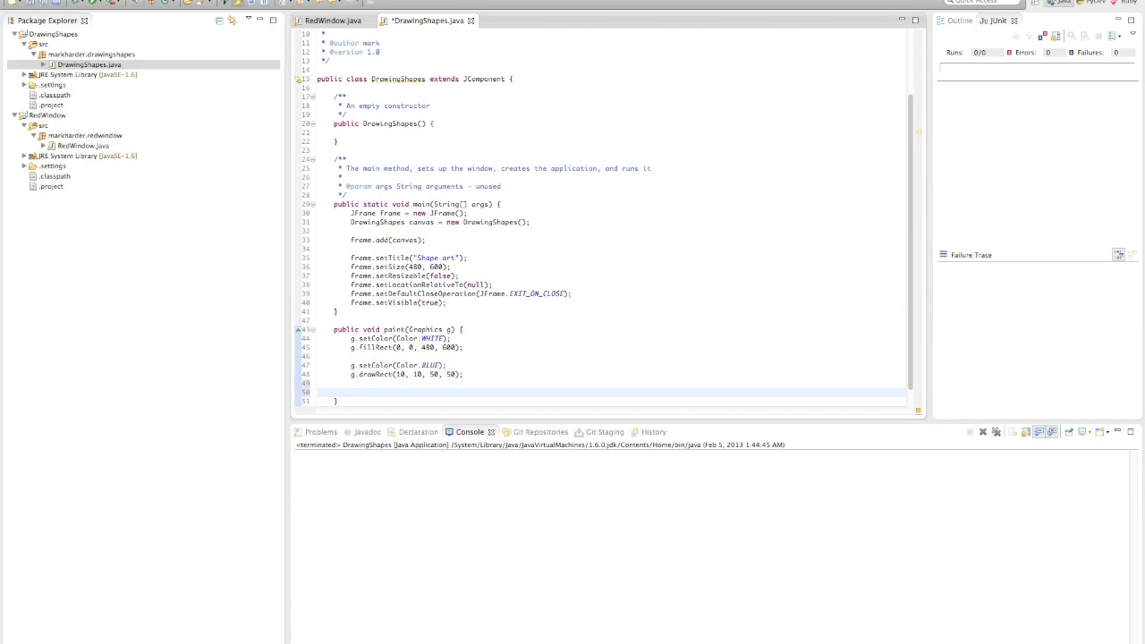
# Step: Add g.fillRect(70, 10, 75, 50); on the new line and launch with the save prompt
pyautogui.write('g.drawRect(70,')
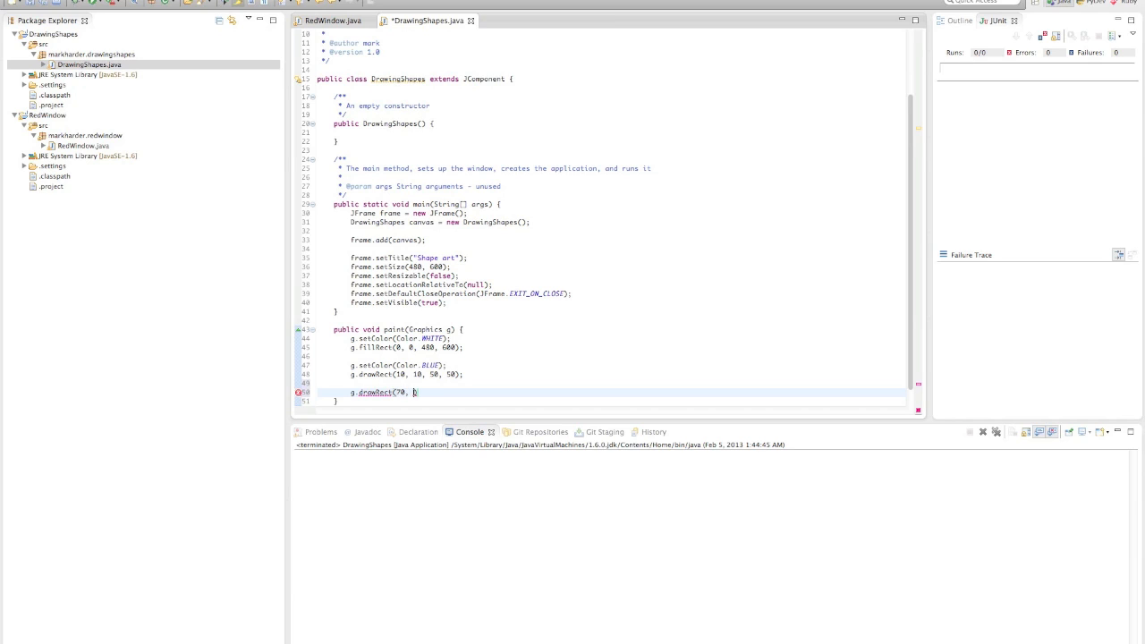
pyautogui.write('10,')
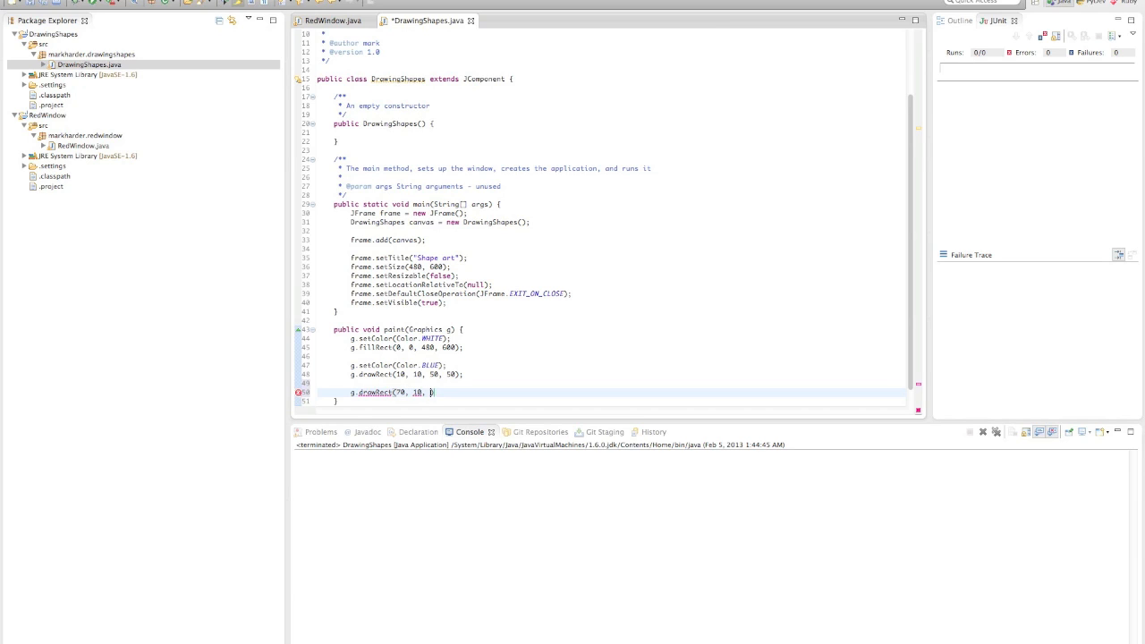
pyautogui.write('75,')
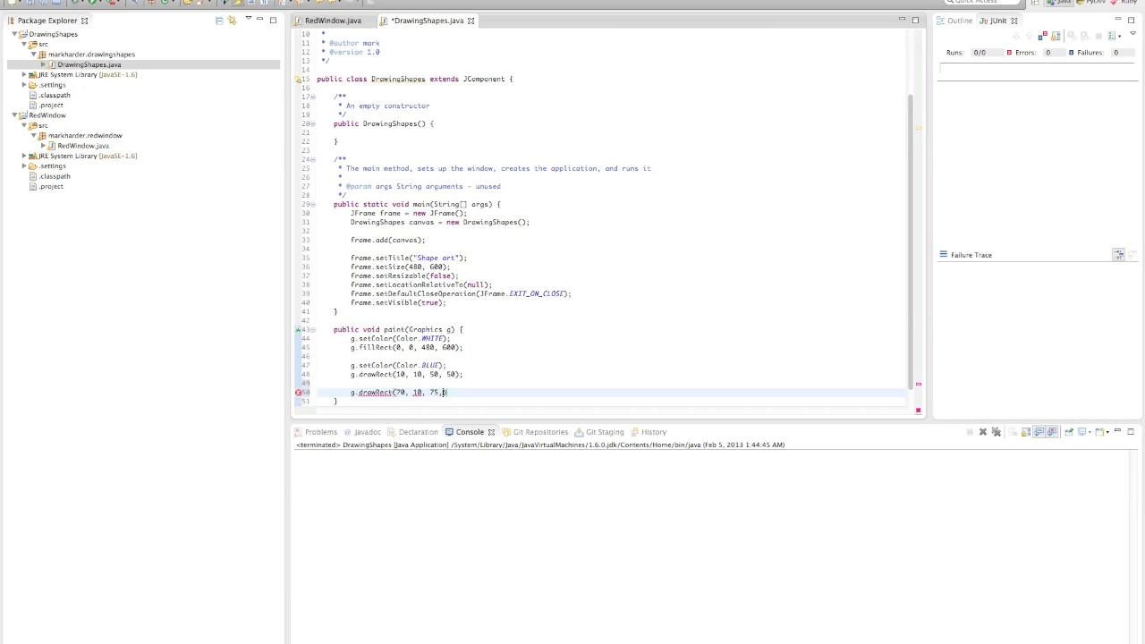
pyautogui.write(', 50)')
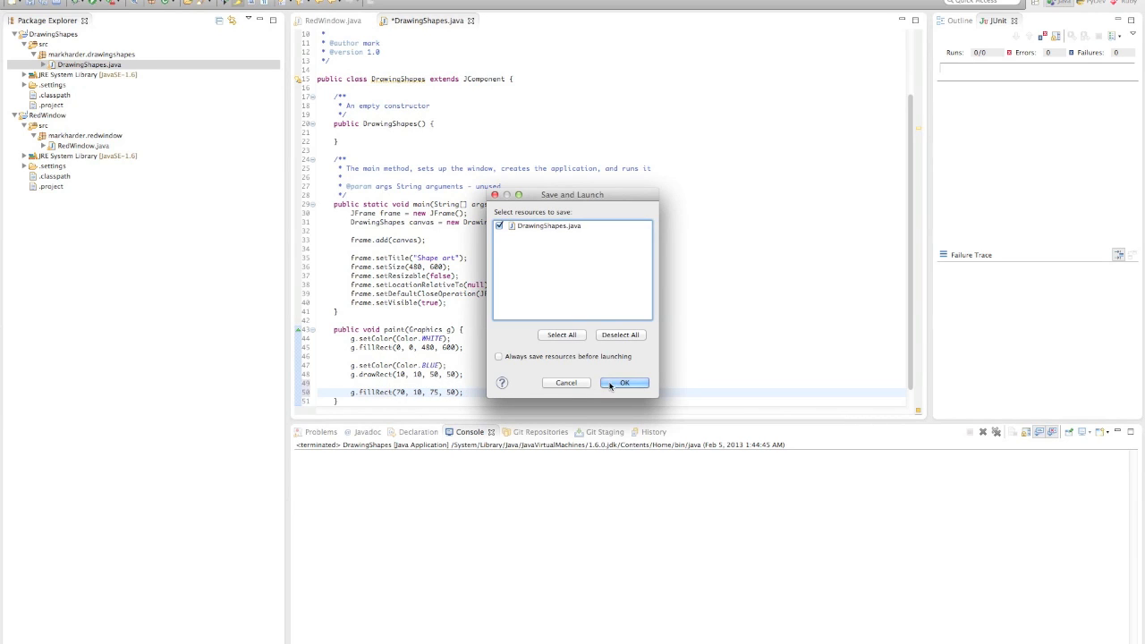
# Step: Save and launch, view the filled blue rectangle beside the square, then close it
pyautogui.click(623, 383)
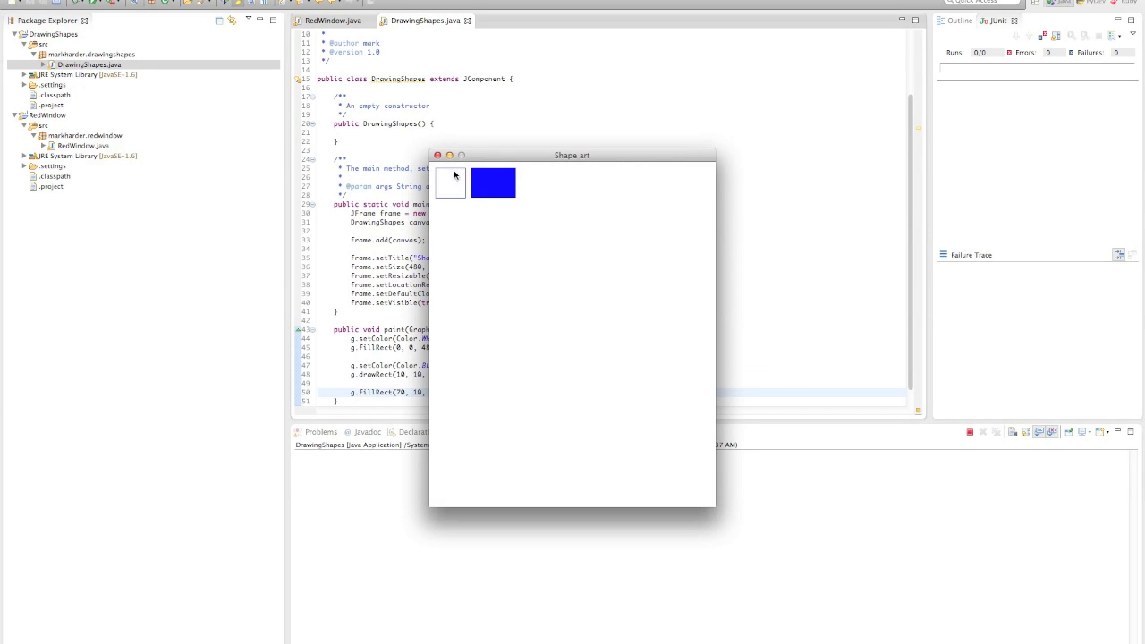
pyautogui.moveTo(572, 155); pyautogui.dragTo(785, 150)
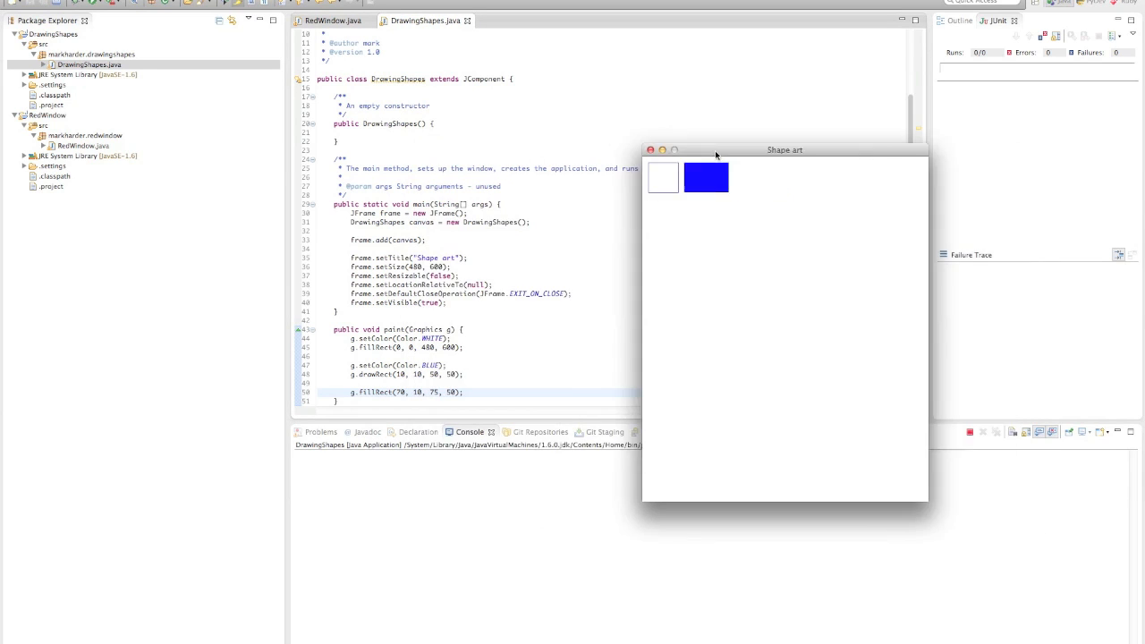
pyautogui.moveTo(785, 150); pyautogui.dragTo(736, 138)
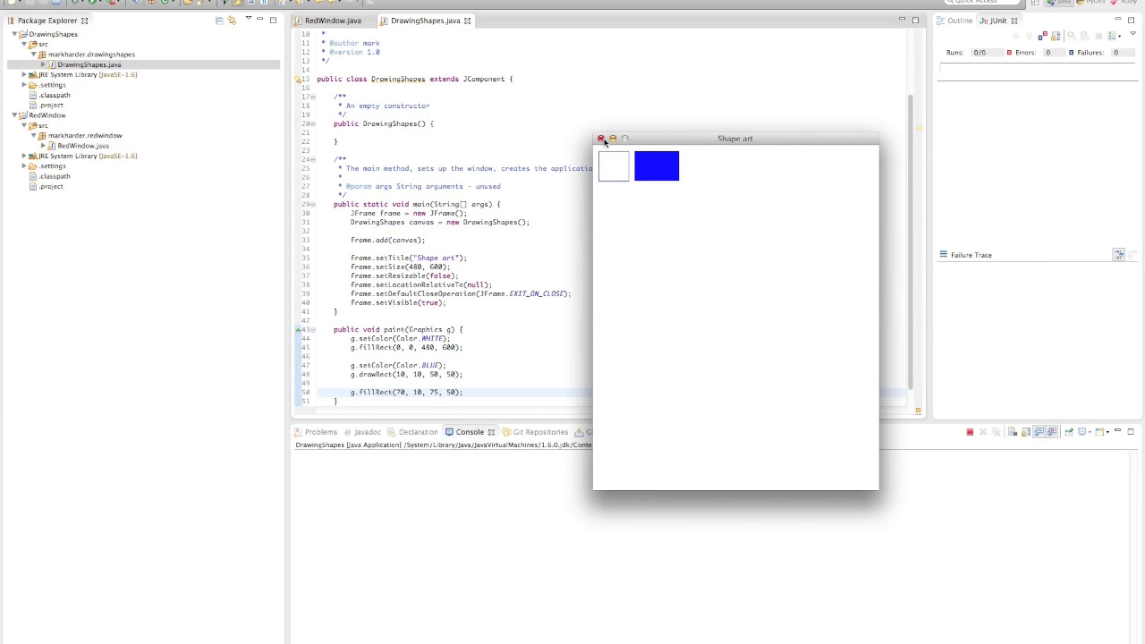
pyautogui.click(601, 139)
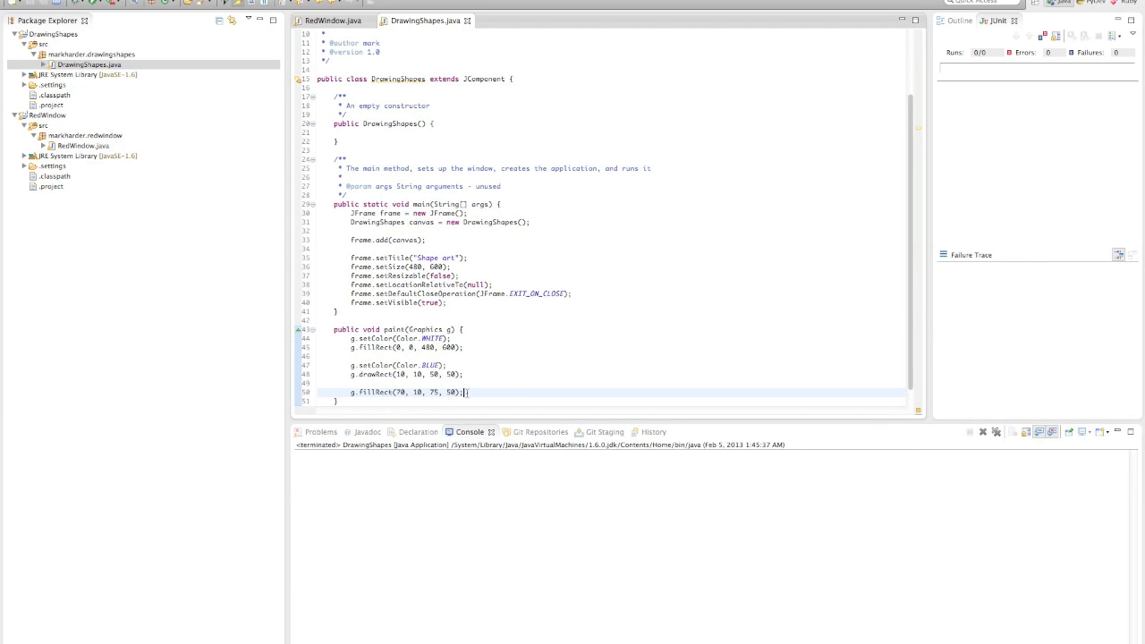
# Step: Change the colour to ORANGE and add g.fillOval(10, 70, 50, 50);
pyautogui.write('g.set')
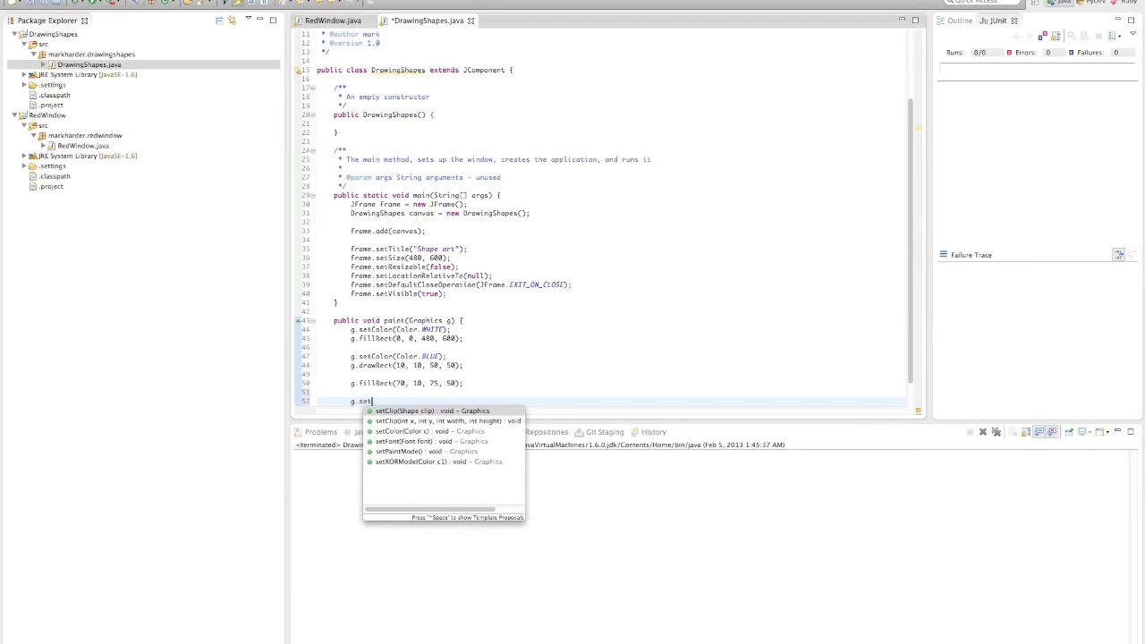
pyautogui.click(415, 432)
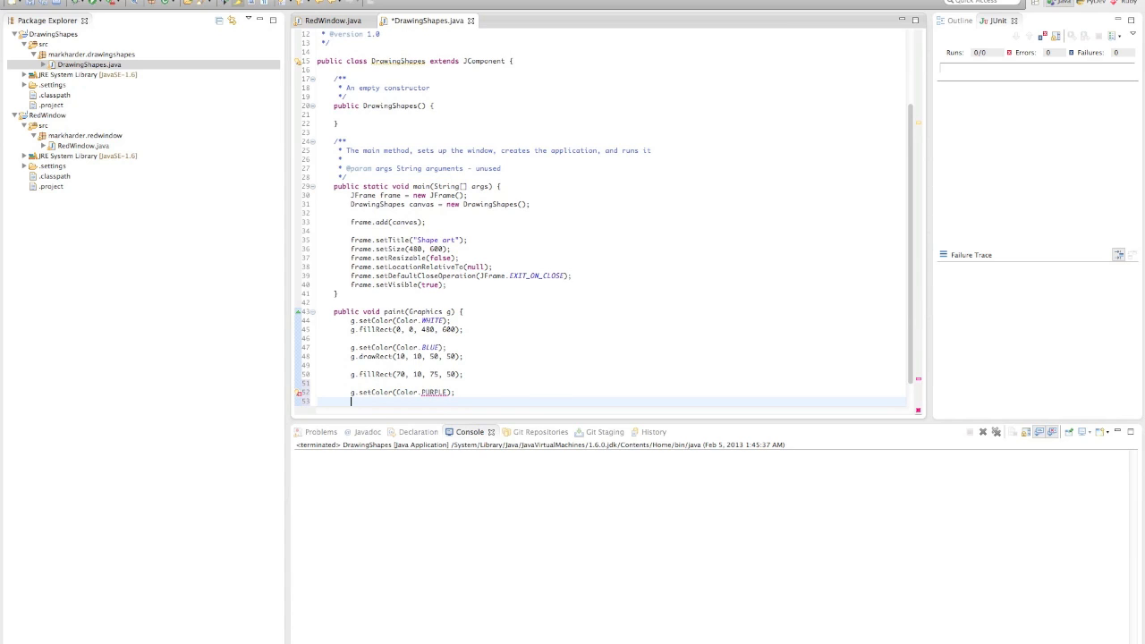
pyautogui.doubleClick(435, 392)
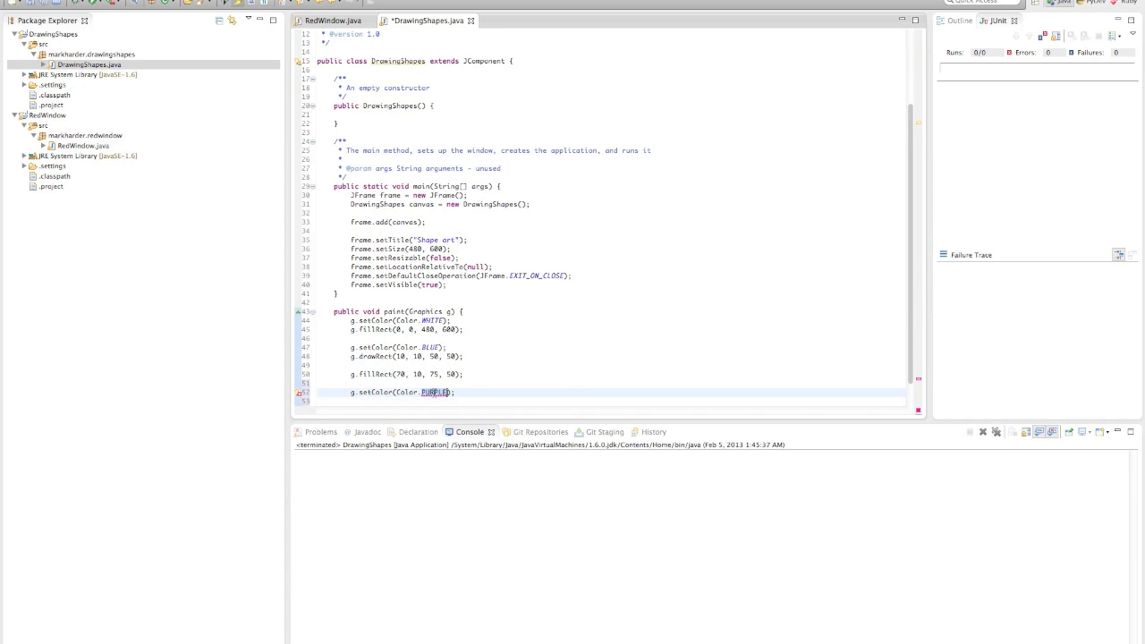
pyautogui.write('ORANGE')
pyautogui.click(611, 401)
pyautogui.write('g.fillOval(x, y, width, height);')
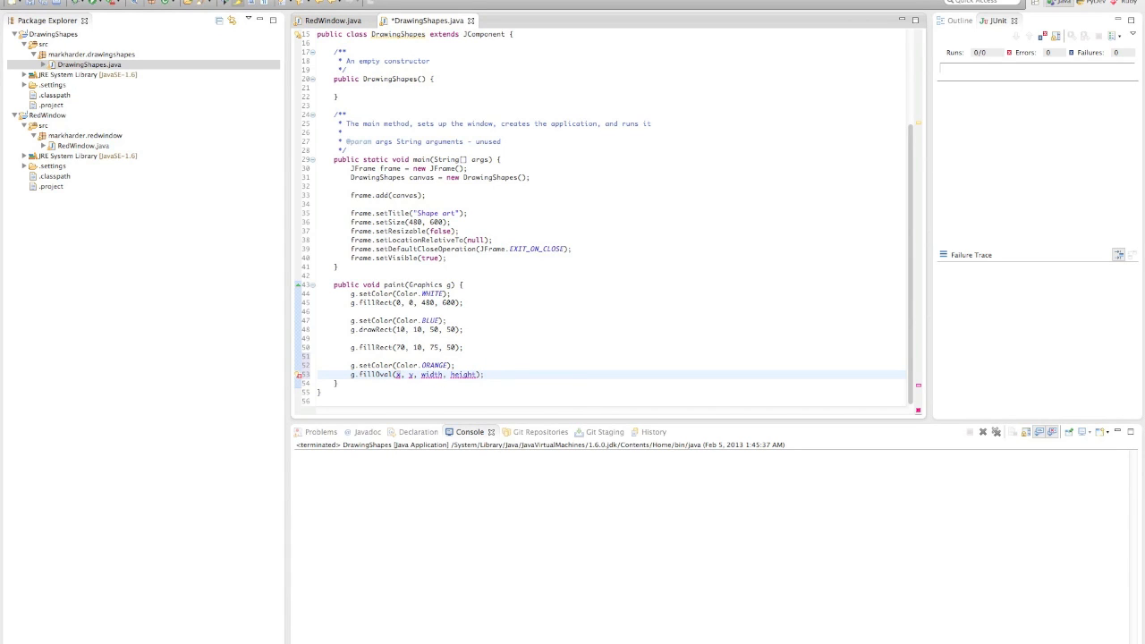
pyautogui.write('10')
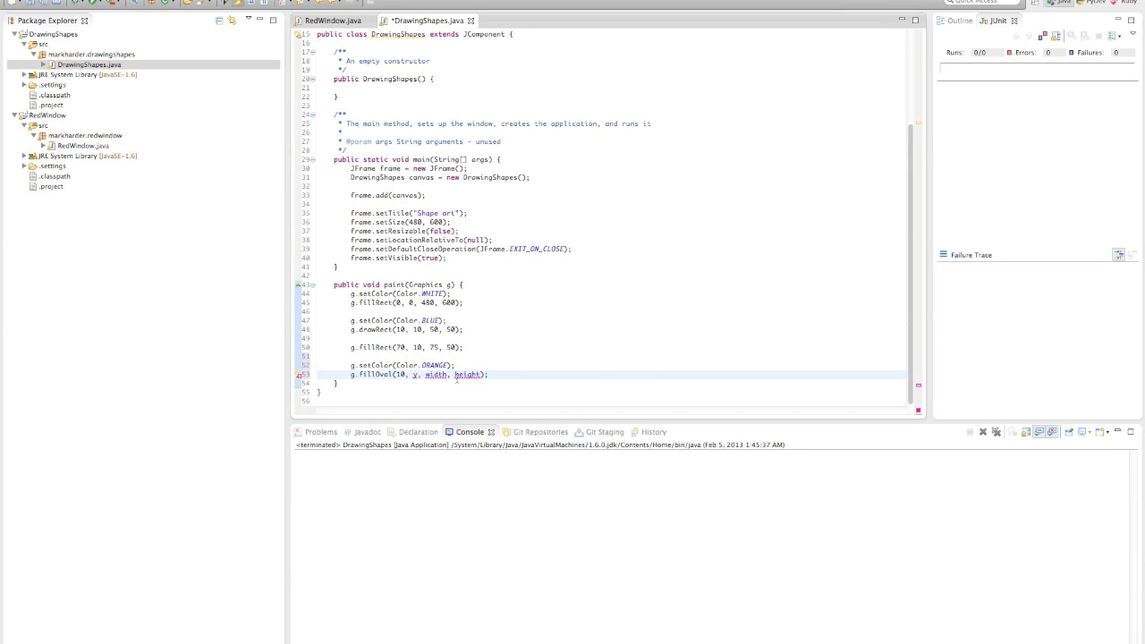
pyautogui.write('70')
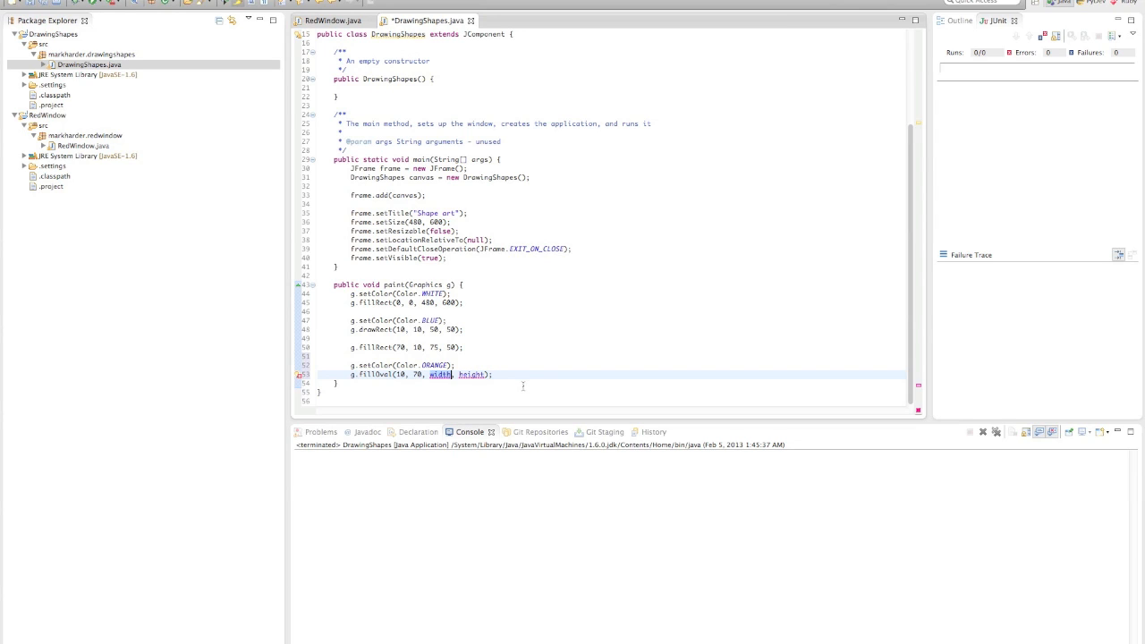
pyautogui.write('50, 50')
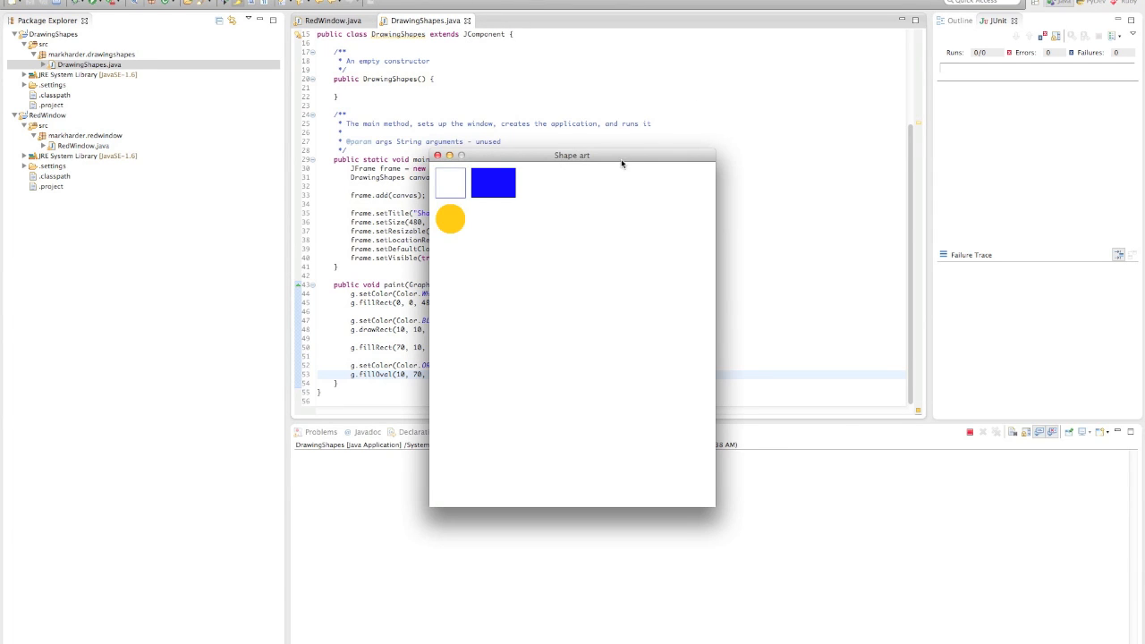
# Step: Drag the Shape art window aside to inspect the orange circle below the rectangle
pyautogui.moveTo(572, 154); pyautogui.dragTo(854, 100)
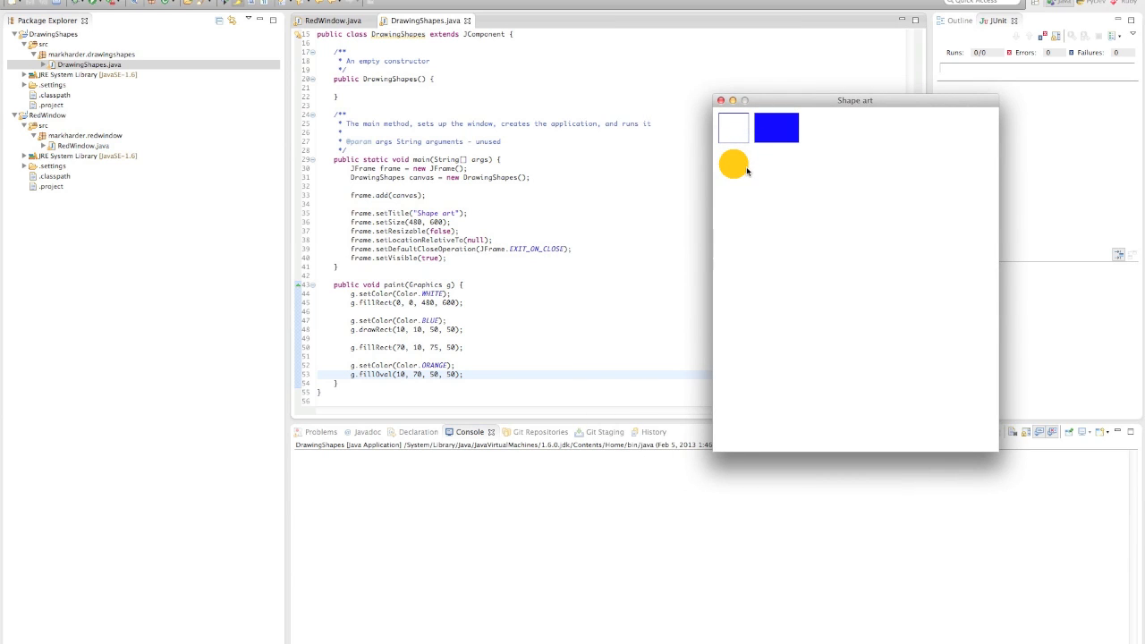
pyautogui.moveTo(719, 188)
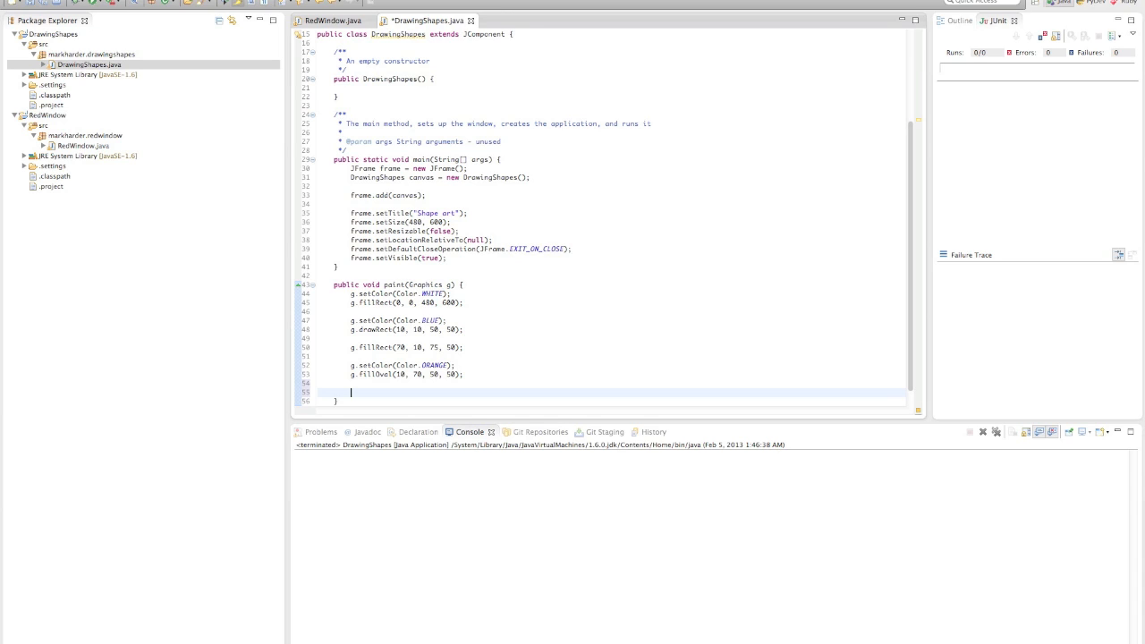
# Step: Type g.setColor(new Color()); on the new line after the oval
pyautogui.write('g.setColor(')
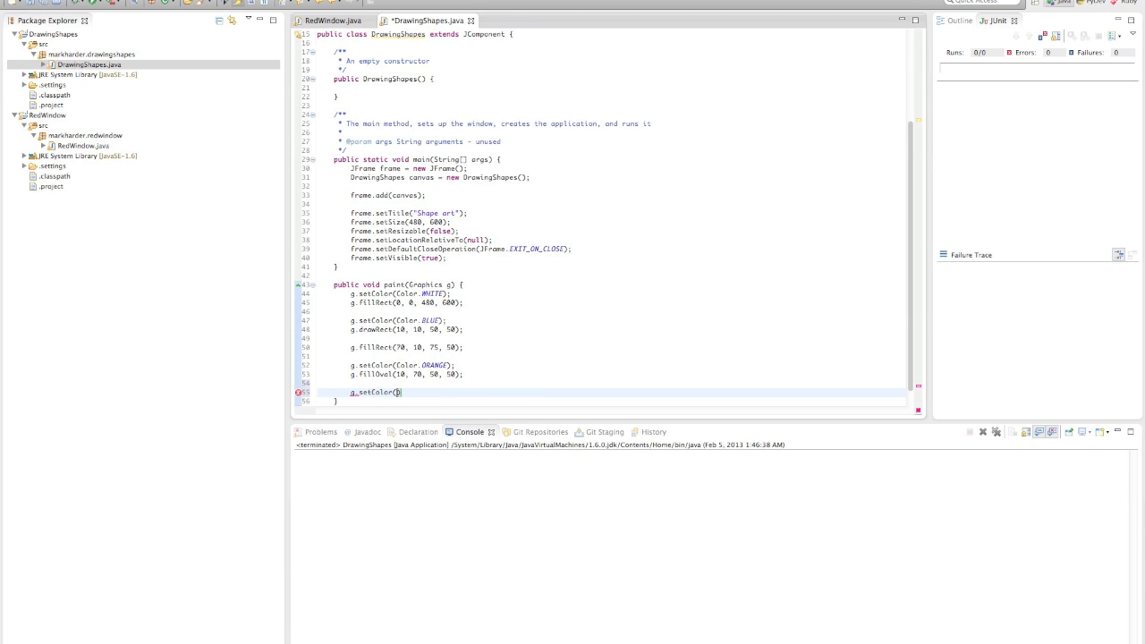
pyautogui.write('Color')
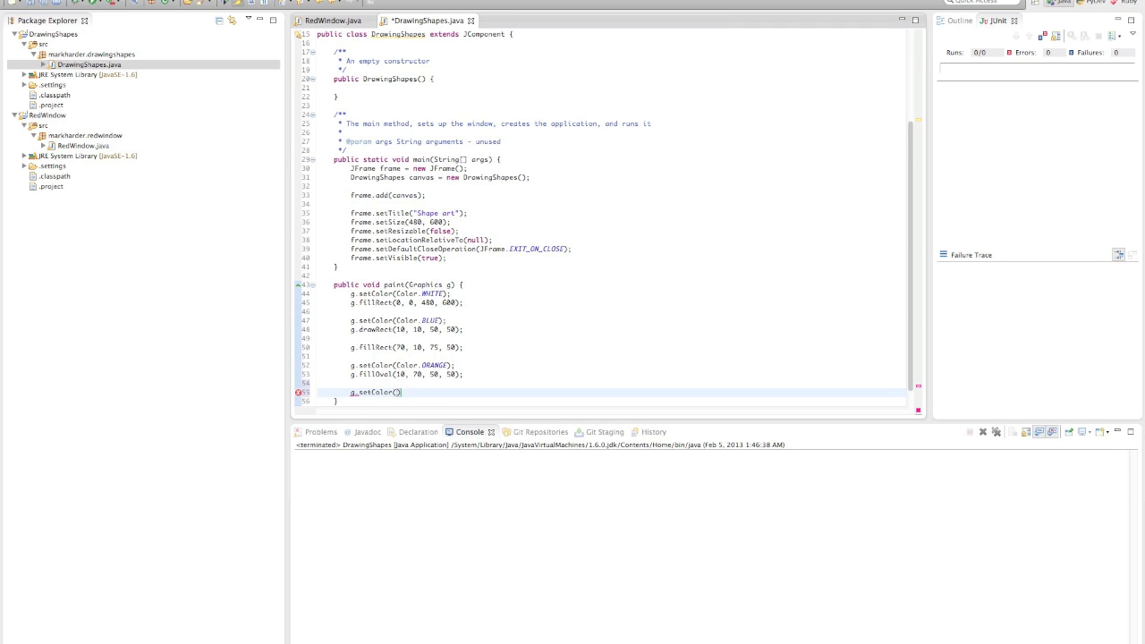
pyautogui.write('ne')
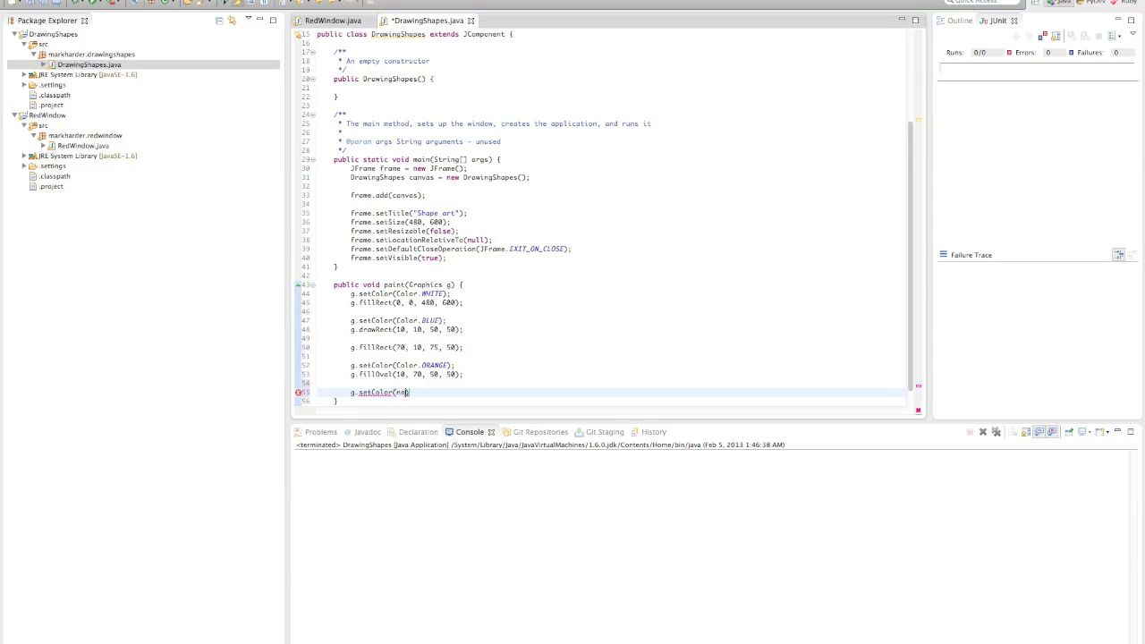
pyautogui.write('new Color())')
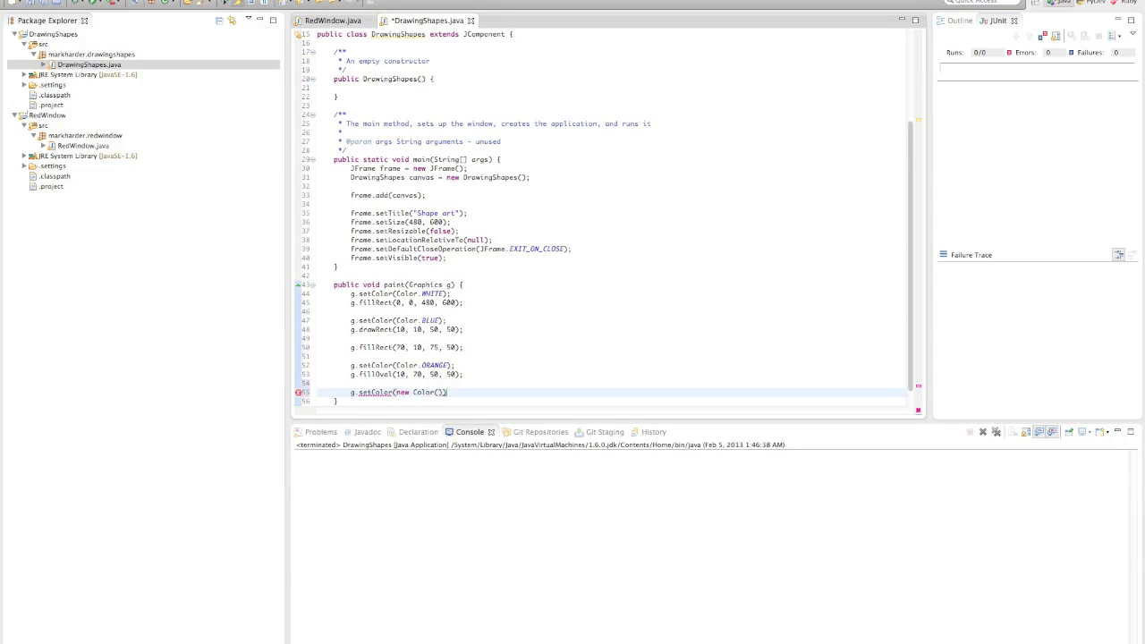
pyautogui.write(';')
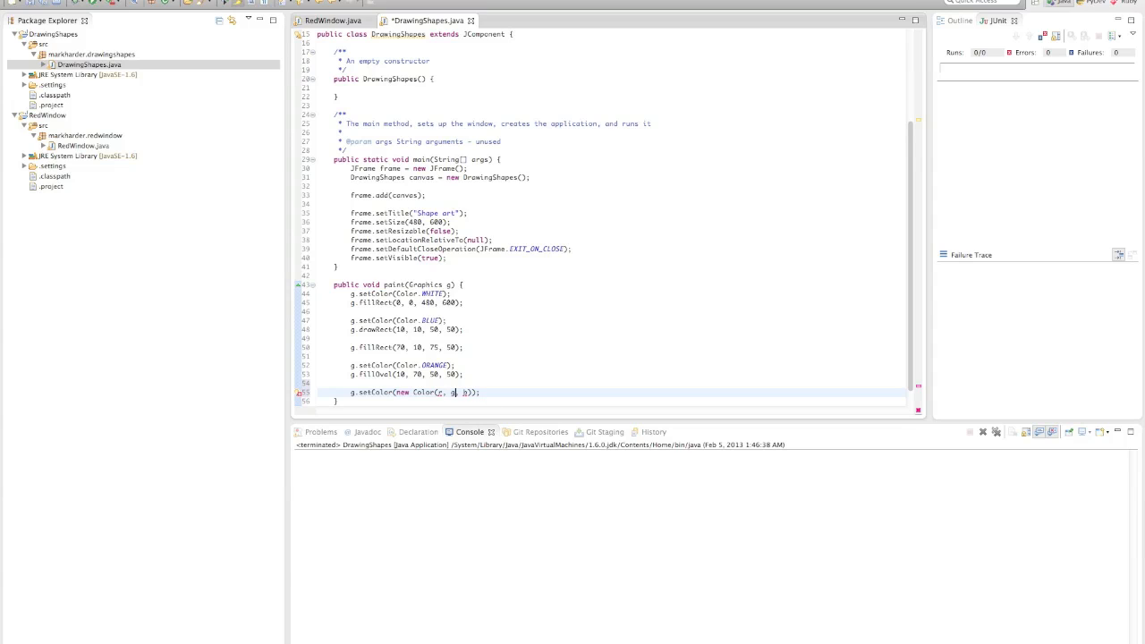
# Step: Fill in the custom purple RGB values 120, 20, 120
pyautogui.write('g,')
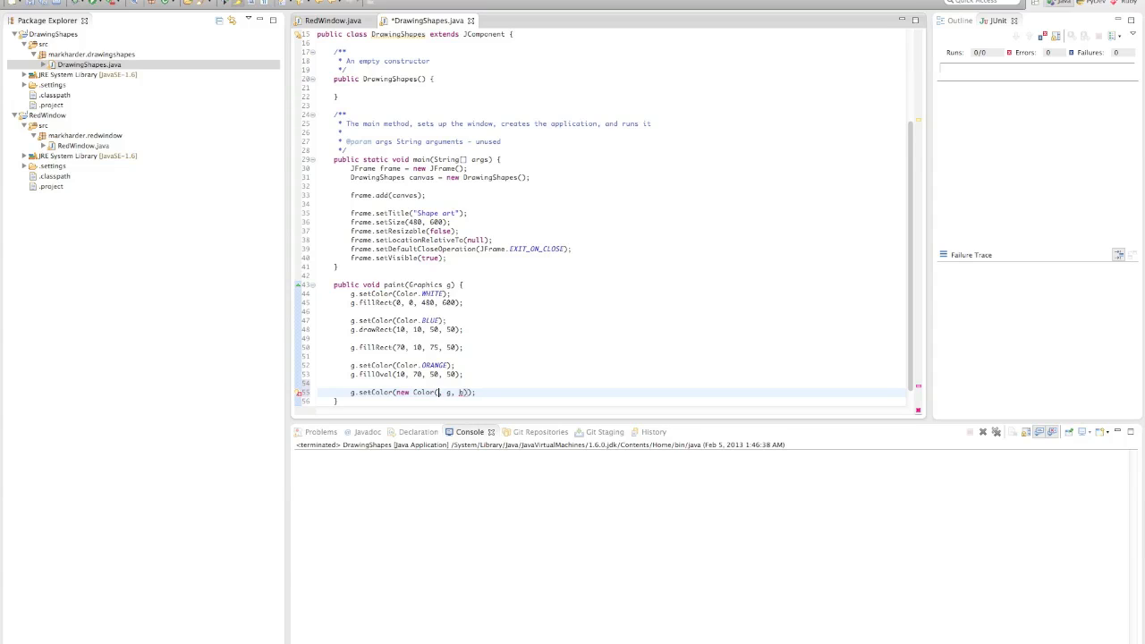
pyautogui.write('255')
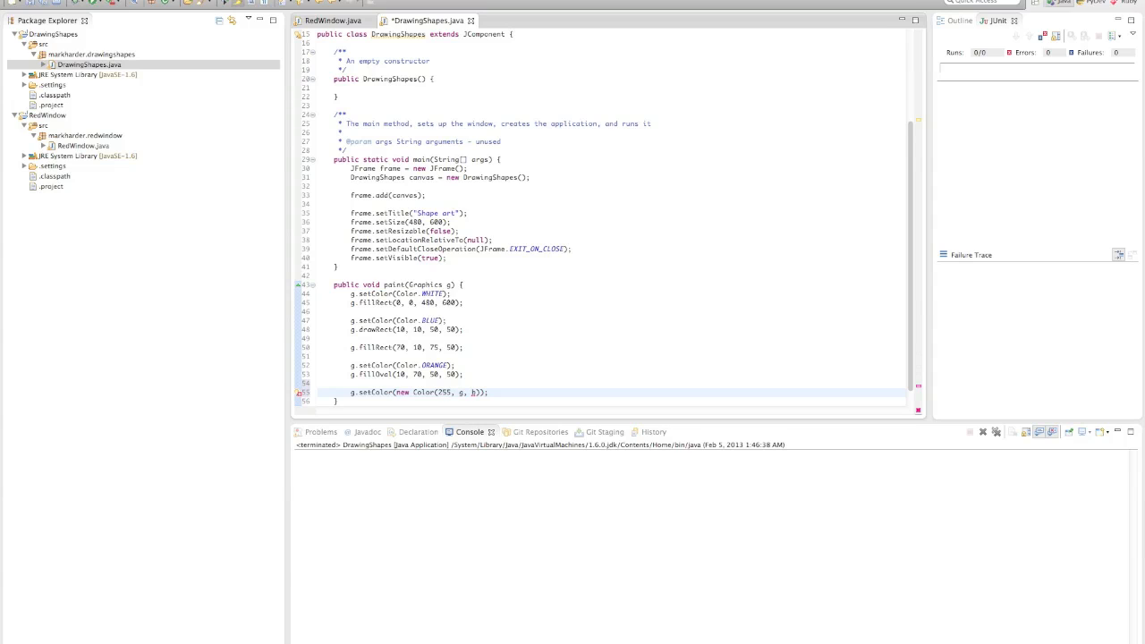
pyautogui.write('0, 0')
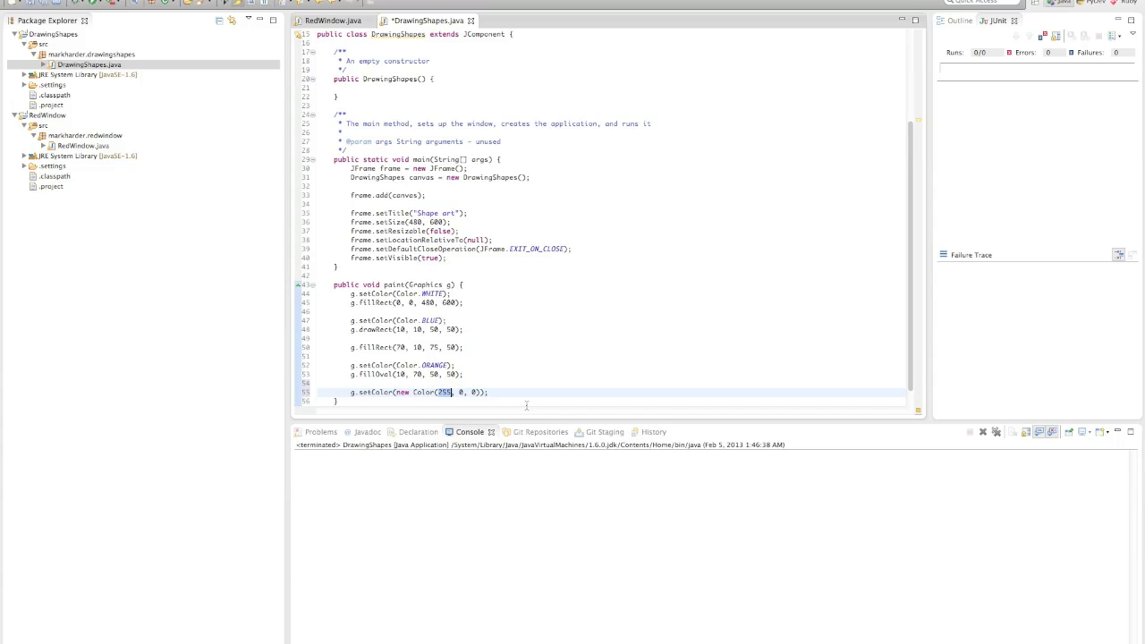
pyautogui.write('120')
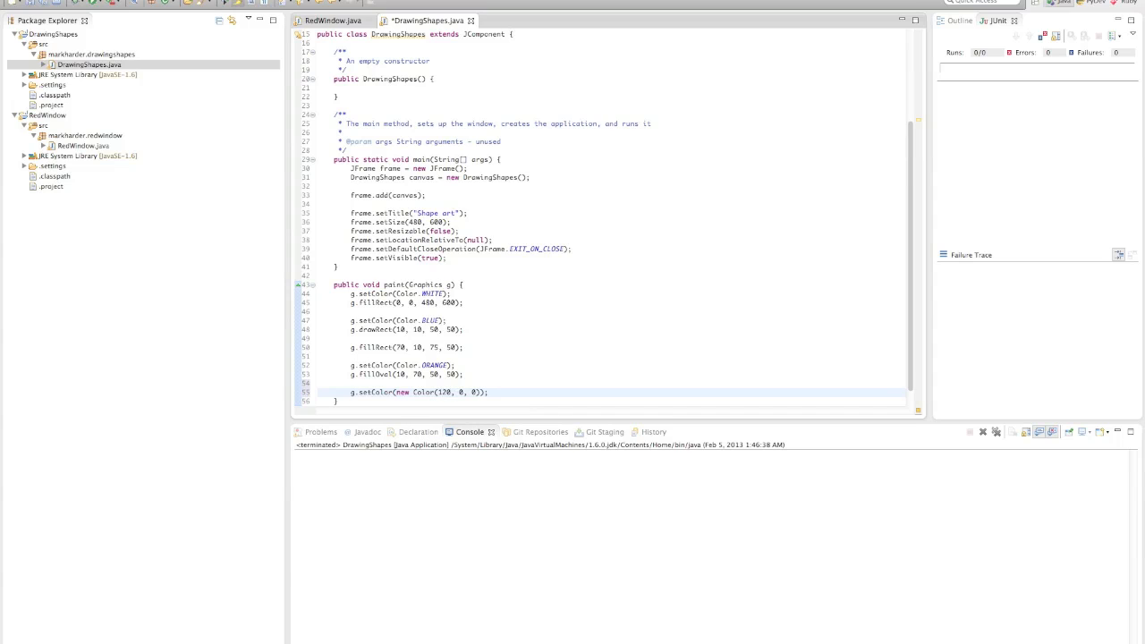
pyautogui.write('120')
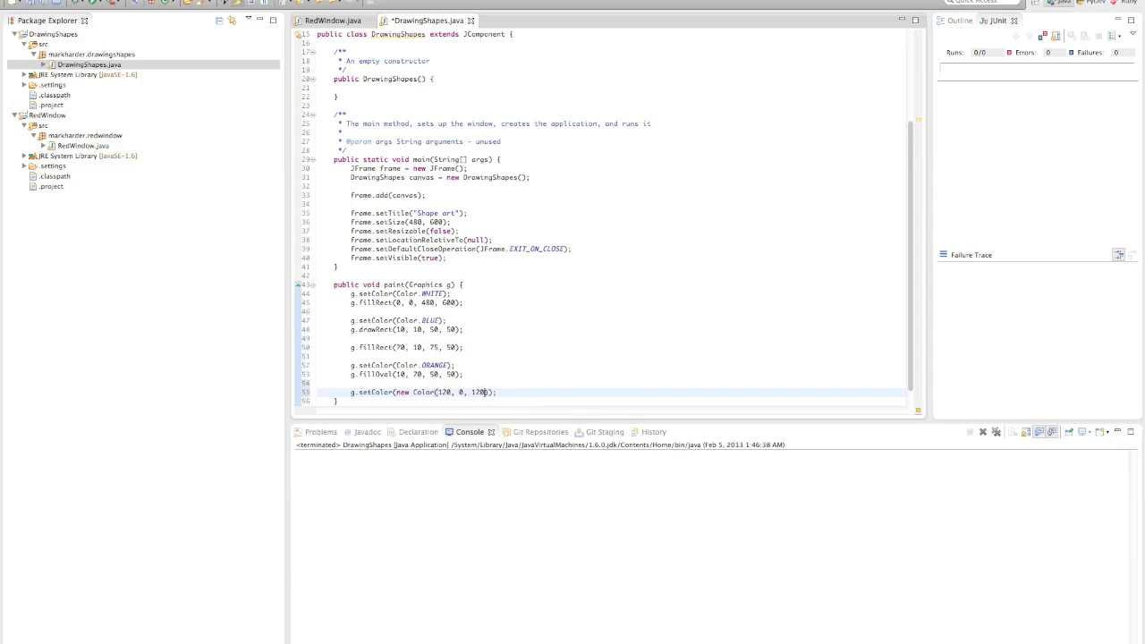
pyautogui.write('20')
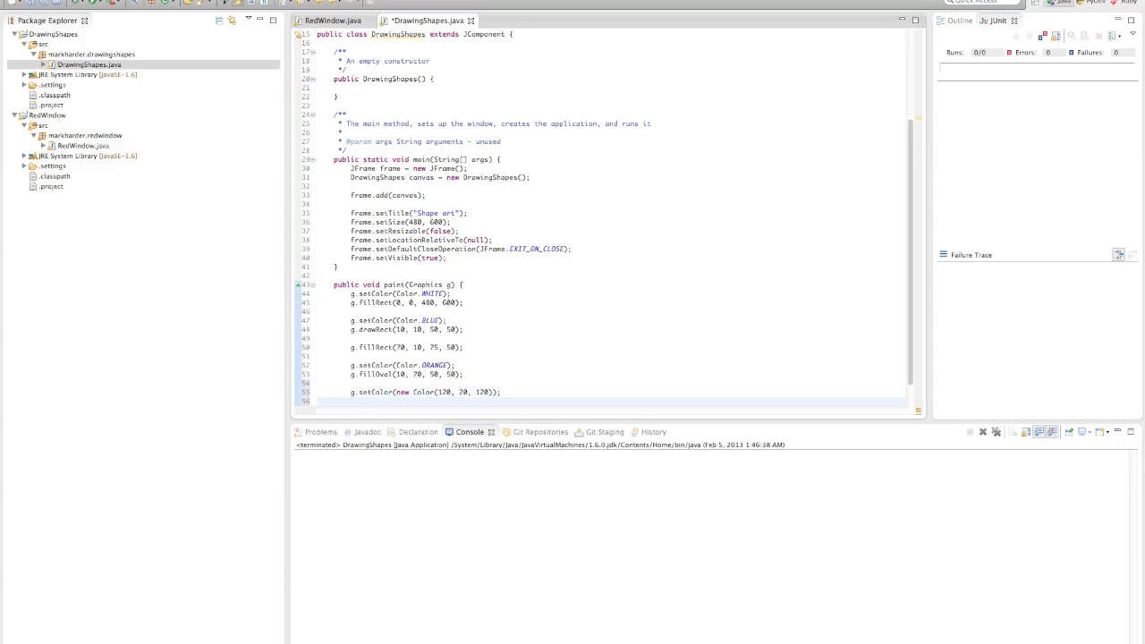
pyautogui.write('g.dra')
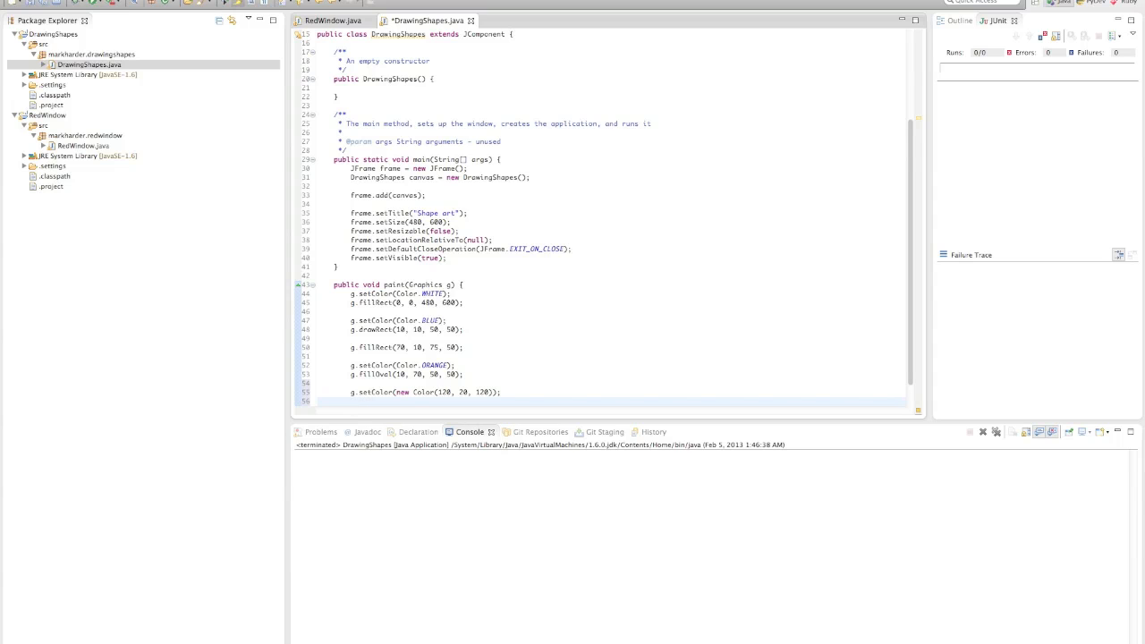
# Step: Add the g.drawLine(70, 70, 145, 70); calls after the purple setColor line
pyautogui.write('drawLine(x1, y1, x2, y2);')
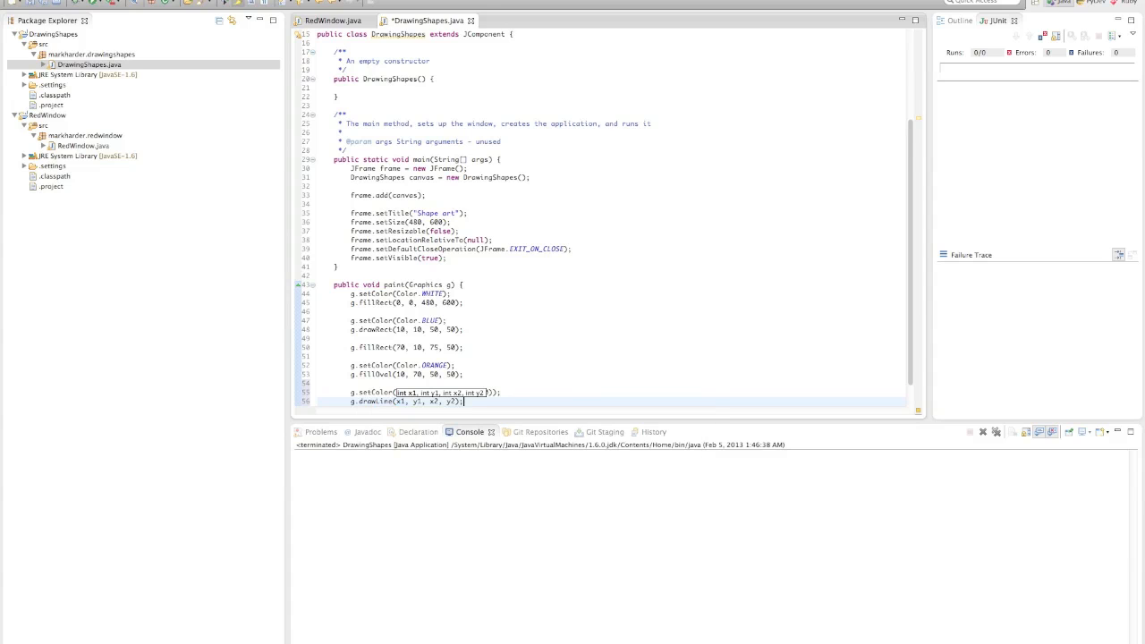
pyautogui.write('new Color(120, 20, 120)')
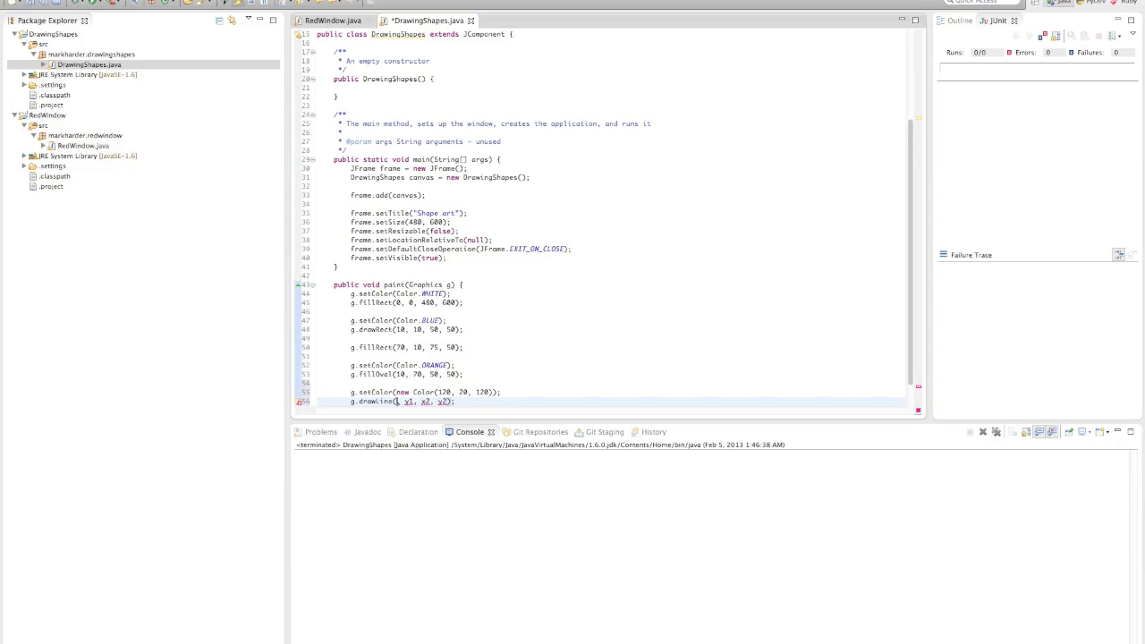
pyautogui.write('70')
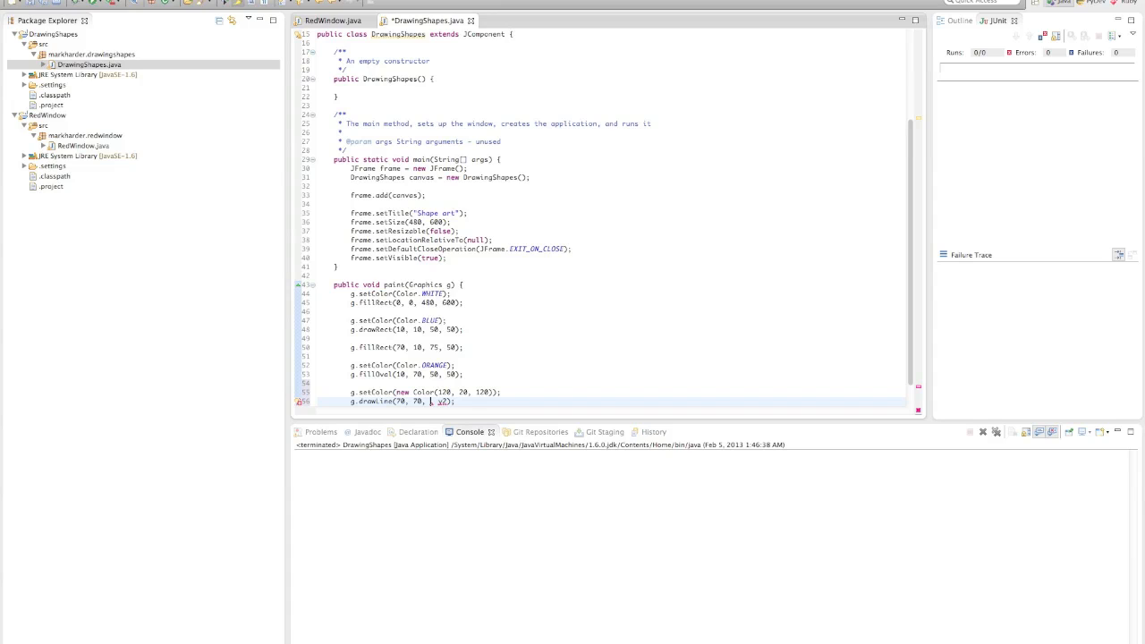
pyautogui.write('145')
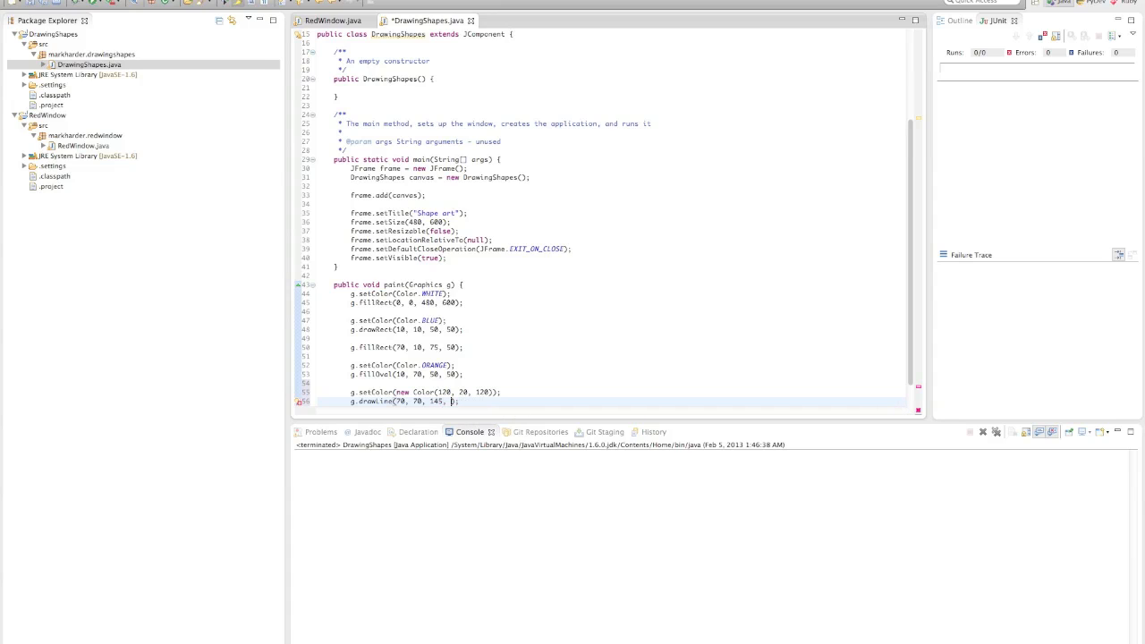
pyautogui.write('70);')
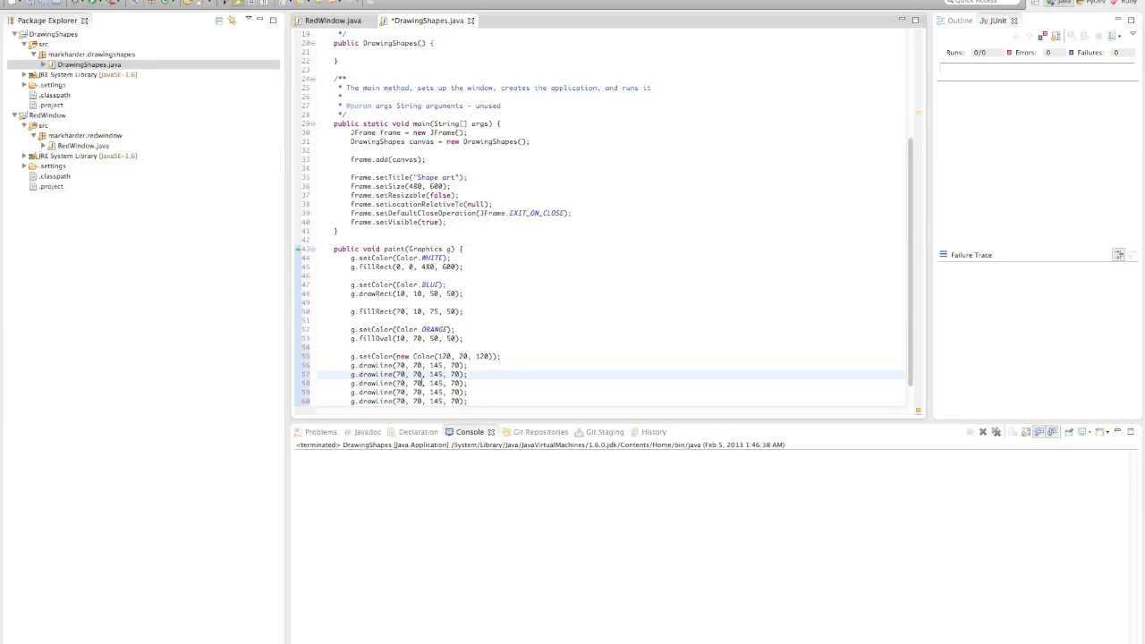
pyautogui.moveTo(491, 388)
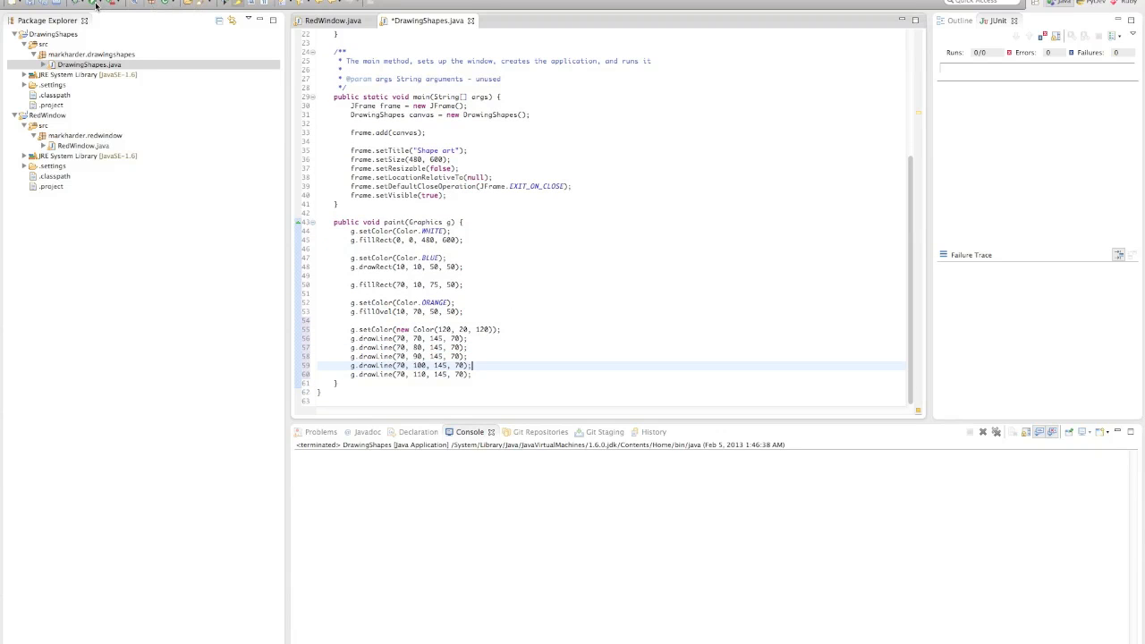
# Step: Save and run, view the five purple lines fanning to 145, 70, then close the window
pyautogui.press('ctrl+s')
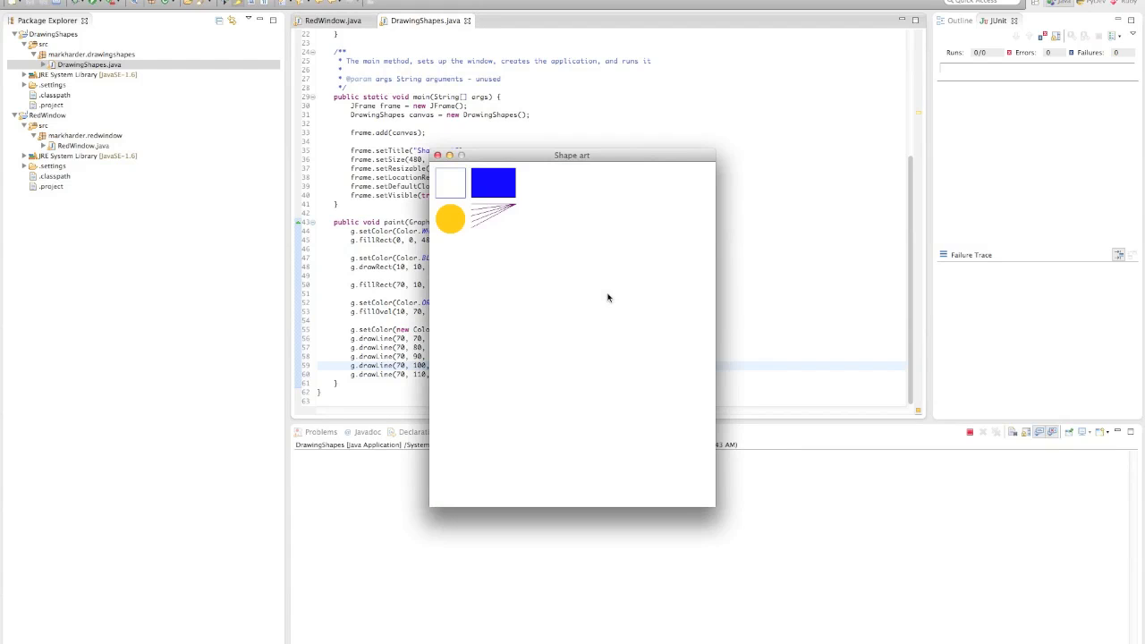
pyautogui.moveTo(474, 224)
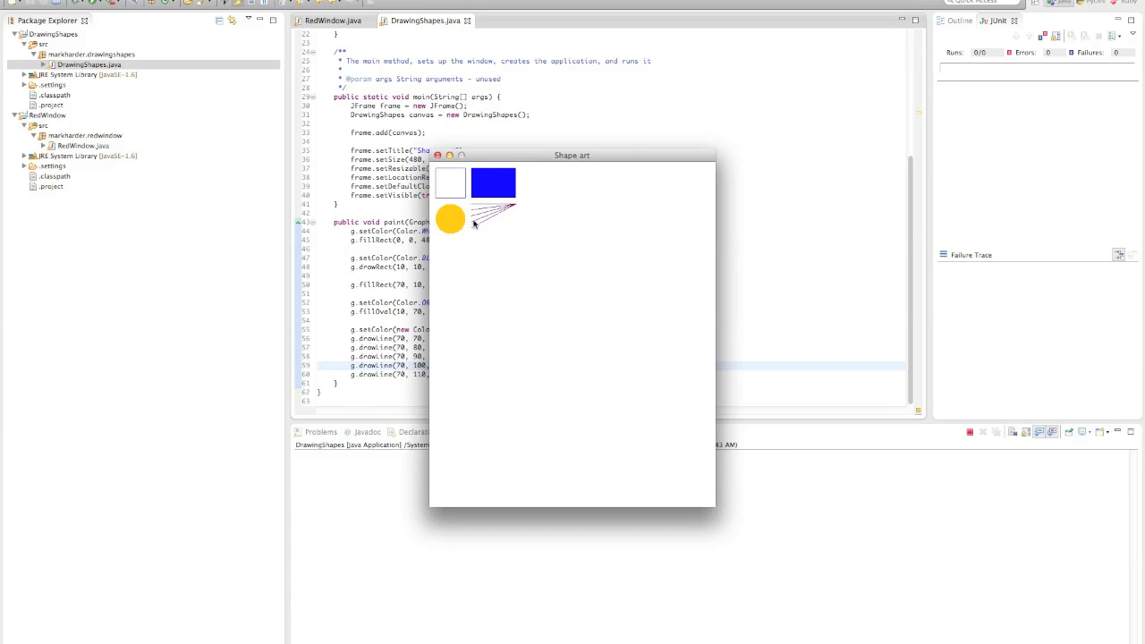
pyautogui.moveTo(573, 155); pyautogui.dragTo(909, 130)
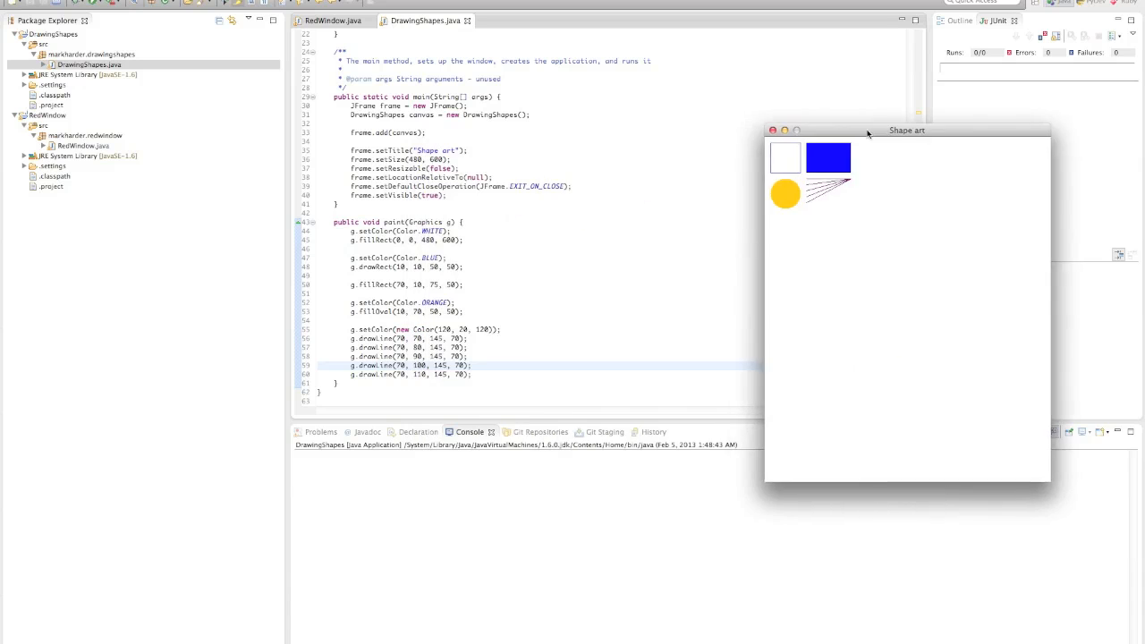
pyautogui.moveTo(907, 131); pyautogui.dragTo(674, 166)
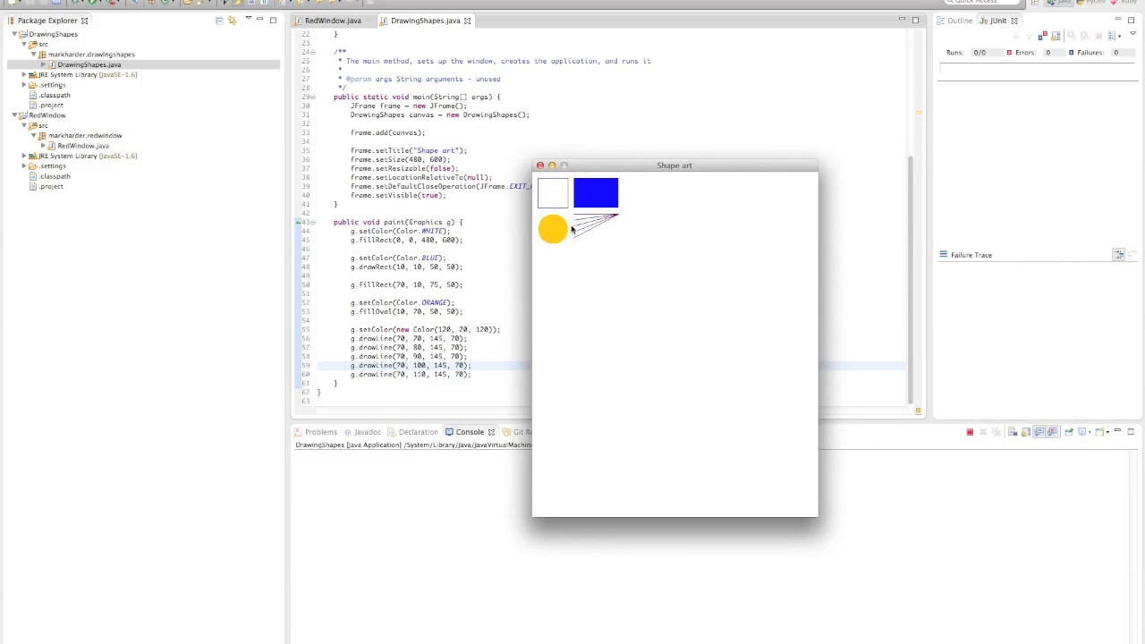
pyautogui.moveTo(588, 237)
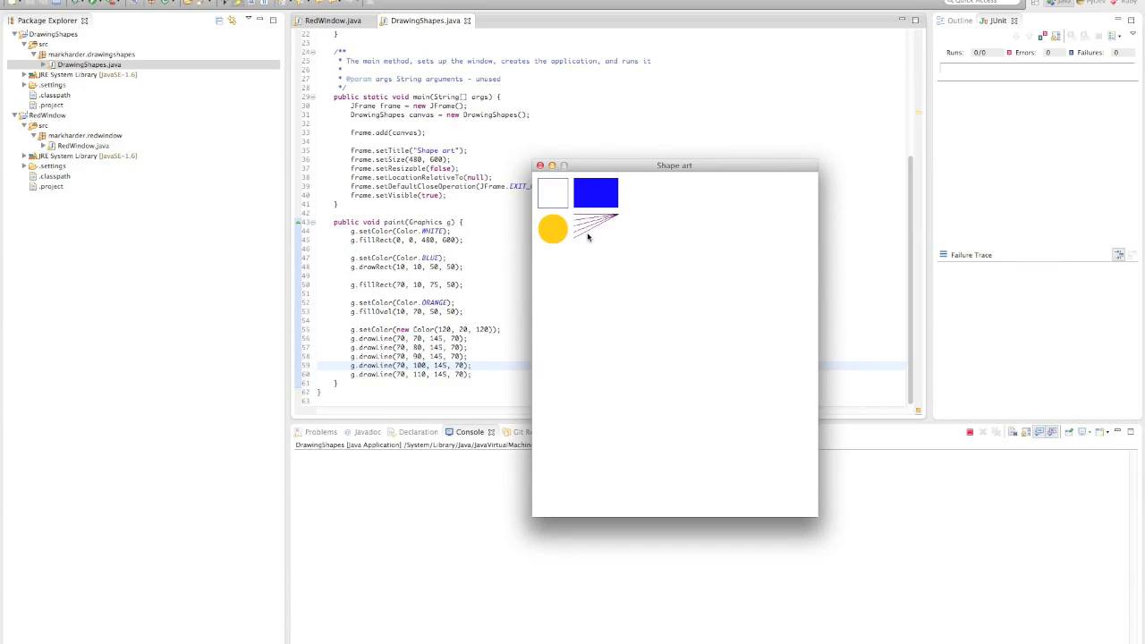
pyautogui.moveTo(617, 215)
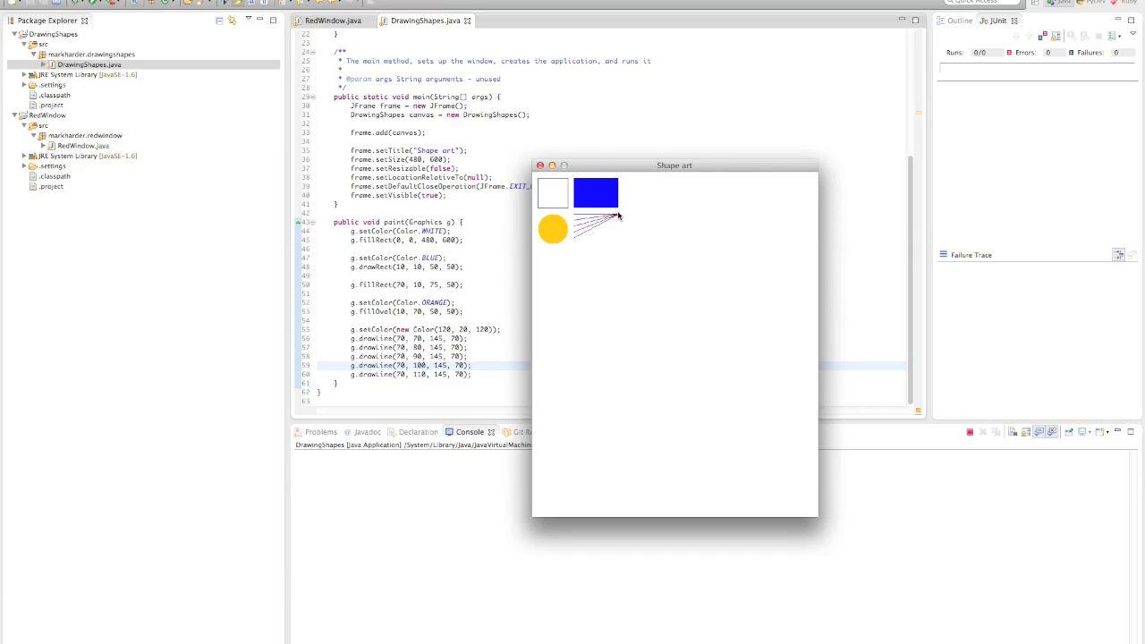
pyautogui.moveTo(526, 177)
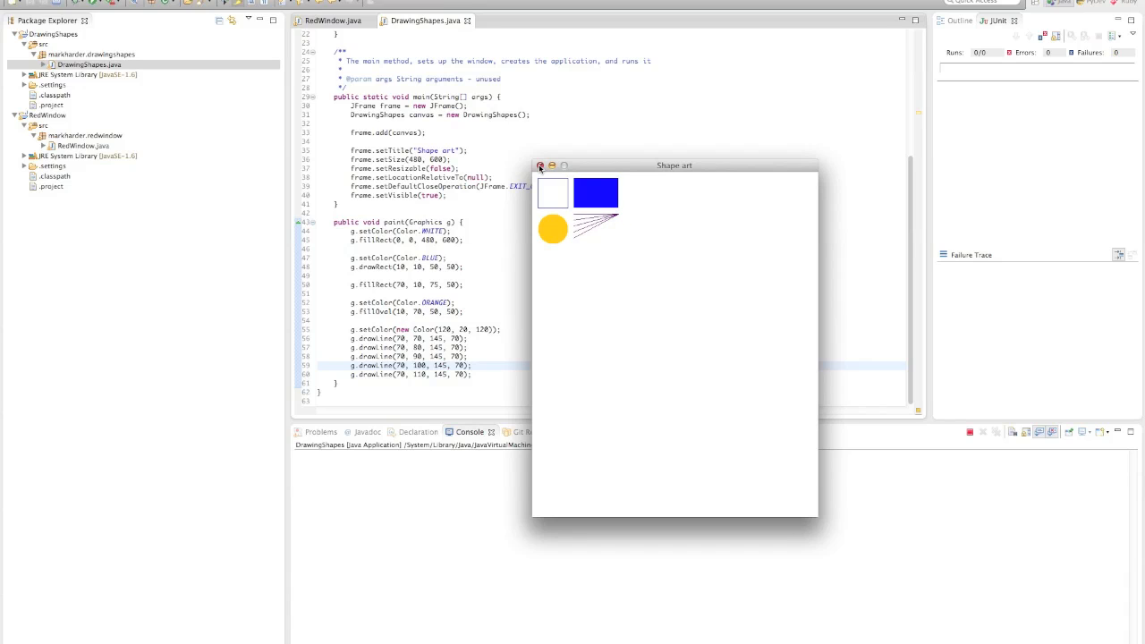
pyautogui.click(540, 166)
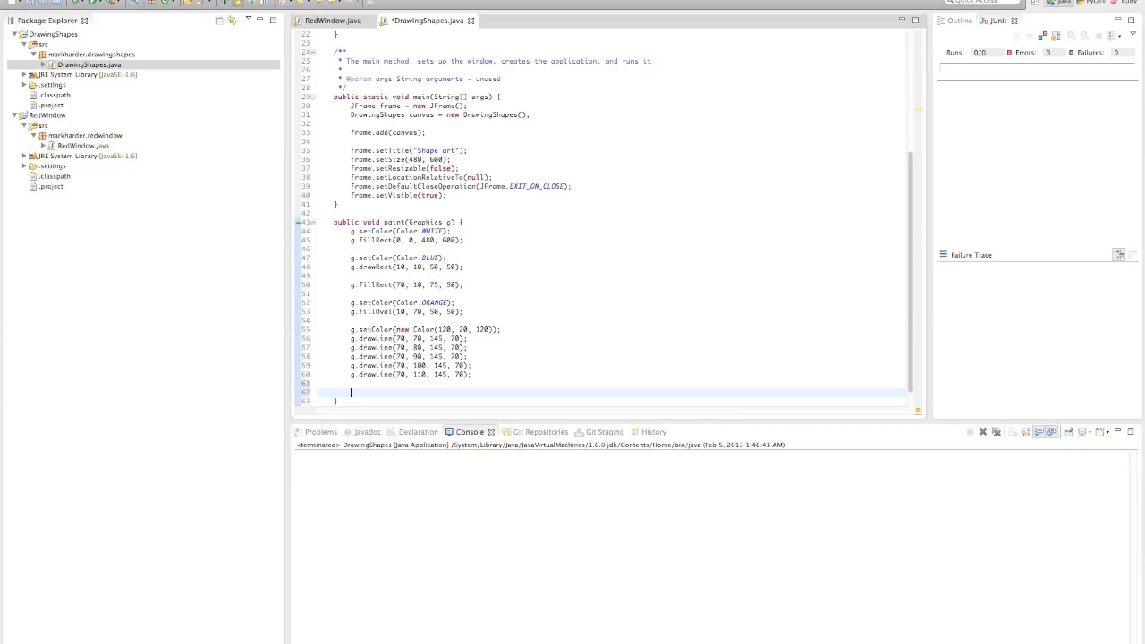
# Step: Declare the triangle x coordinates int[] x = {10, 60, 35};
pyautogui.write('int')
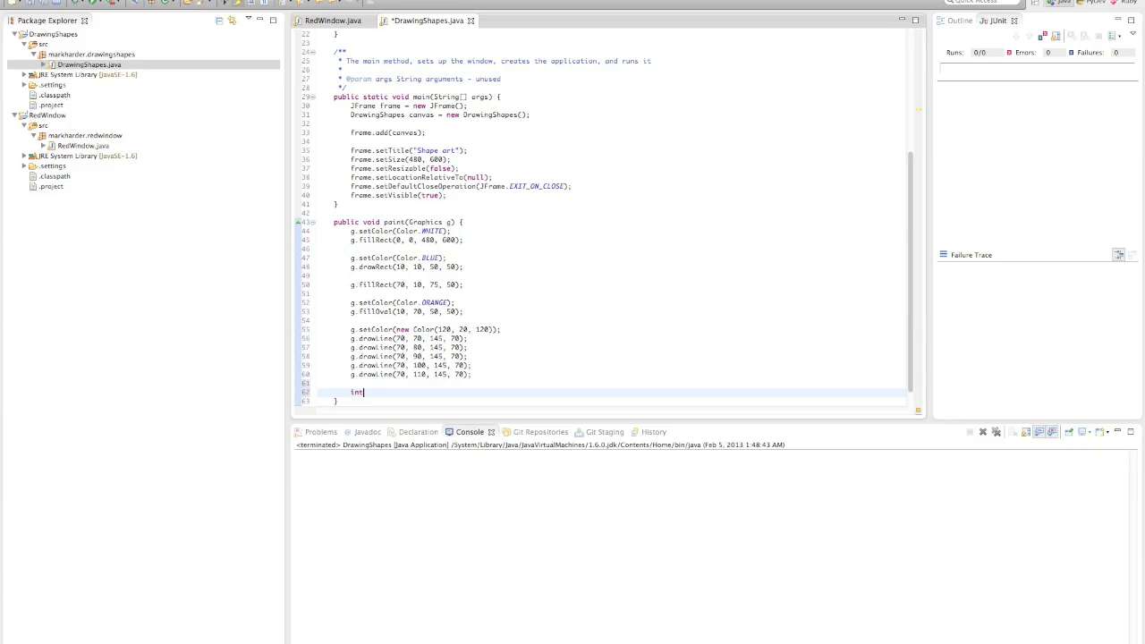
pyautogui.write('[]')
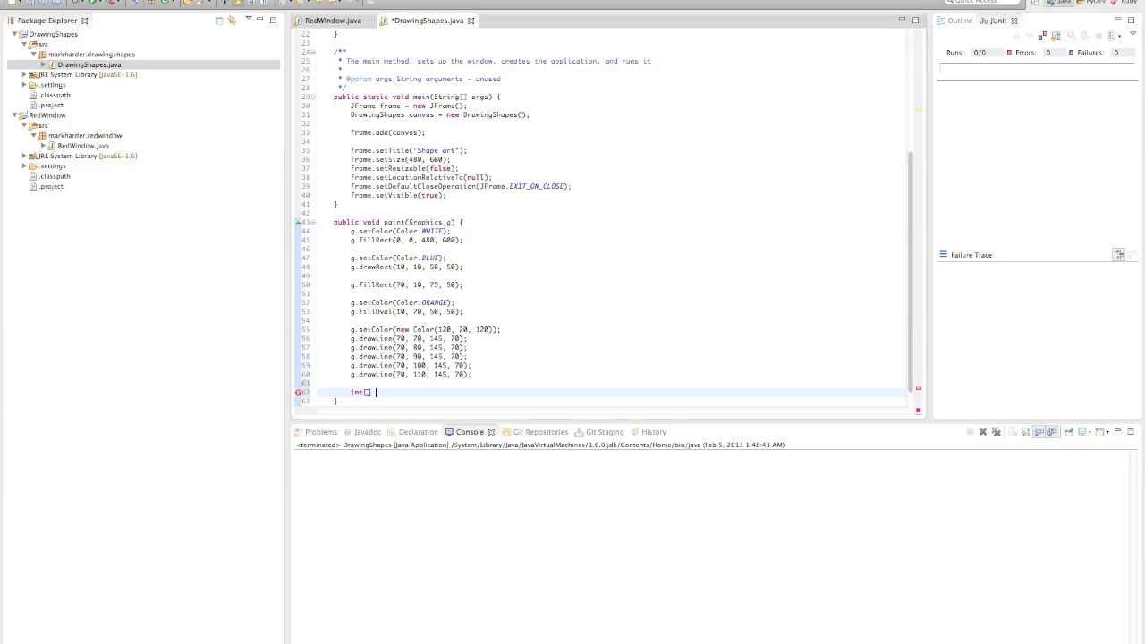
pyautogui.write('x =')
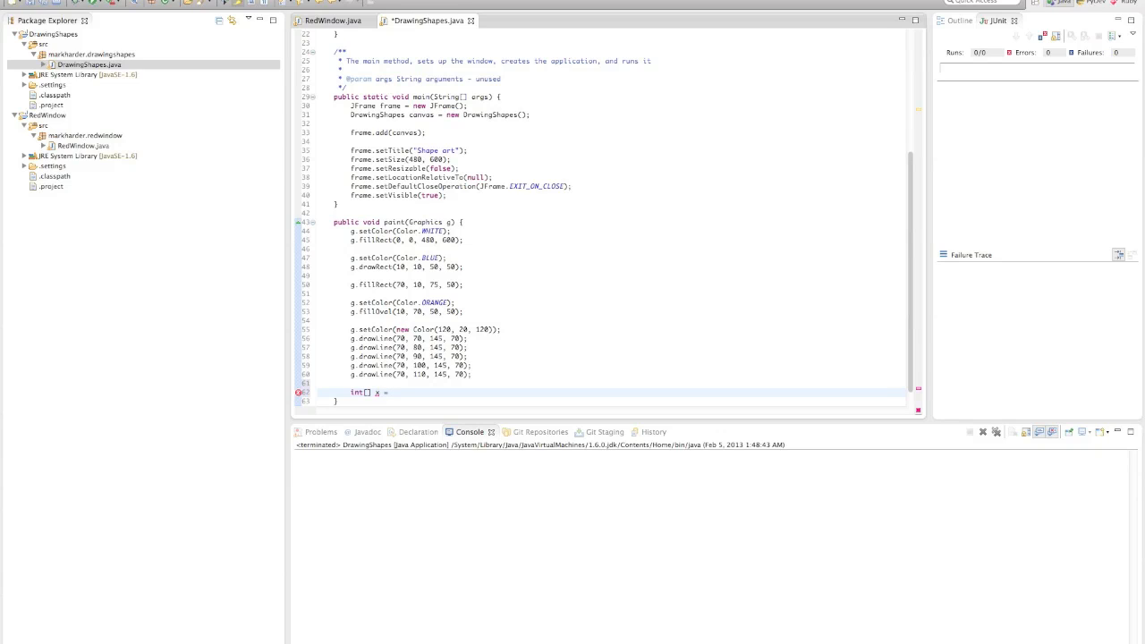
pyautogui.write('{')
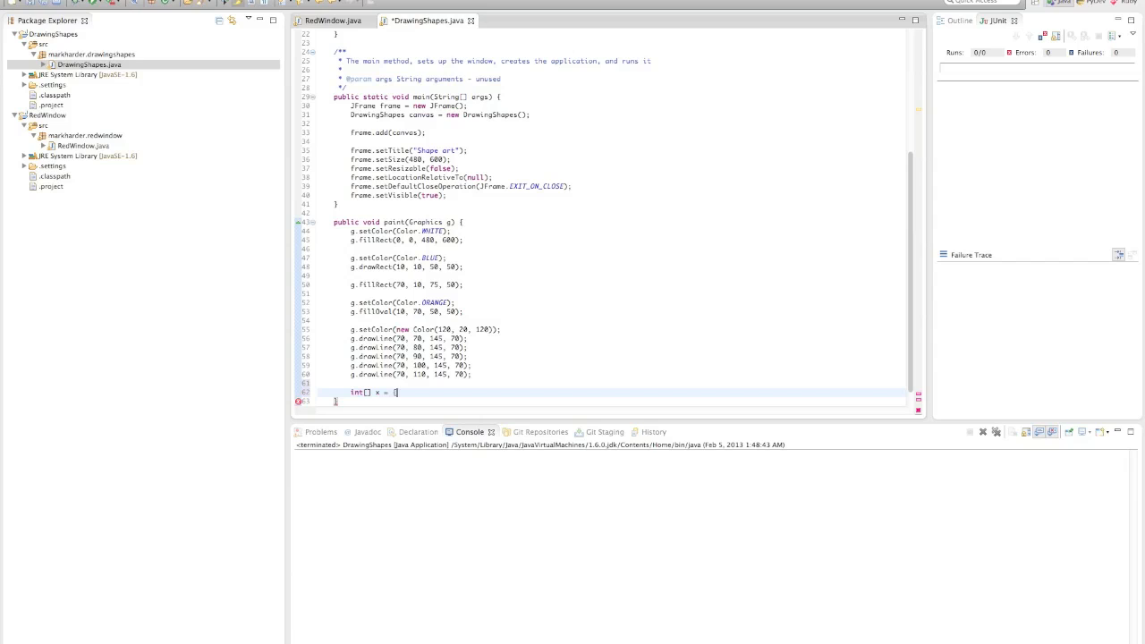
pyautogui.write('70')
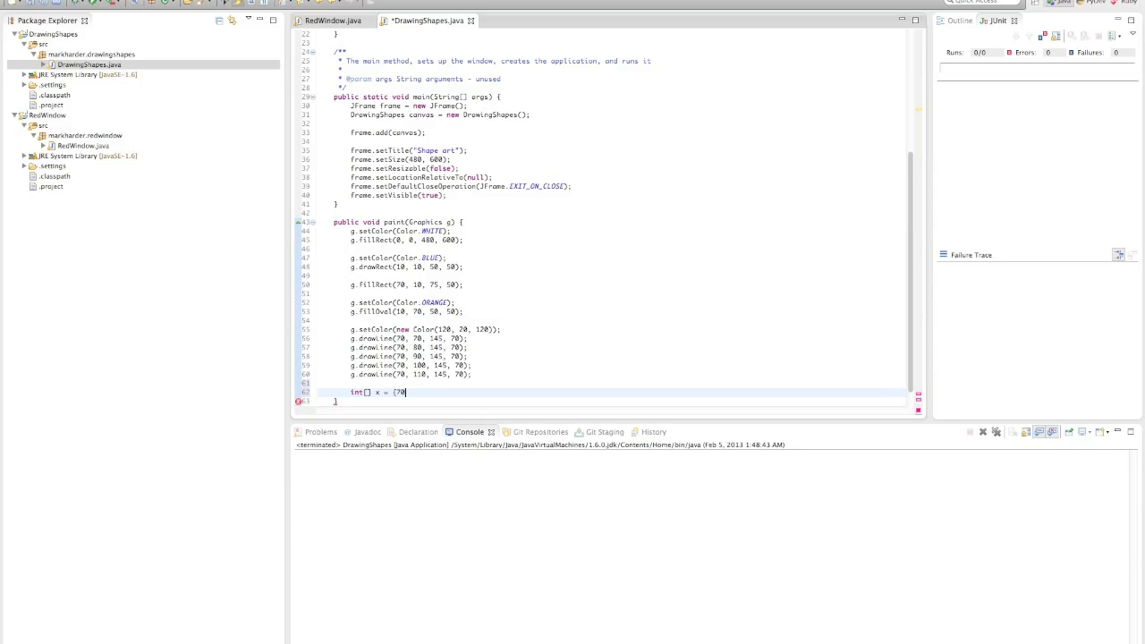
pyautogui.write(',')
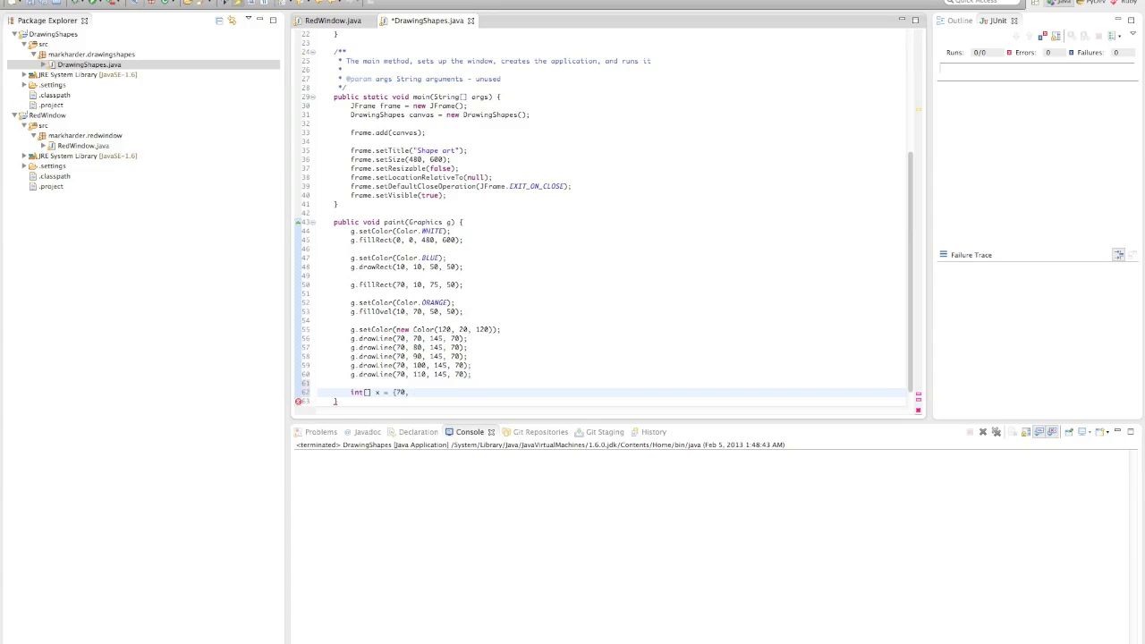
pyautogui.write('" "')
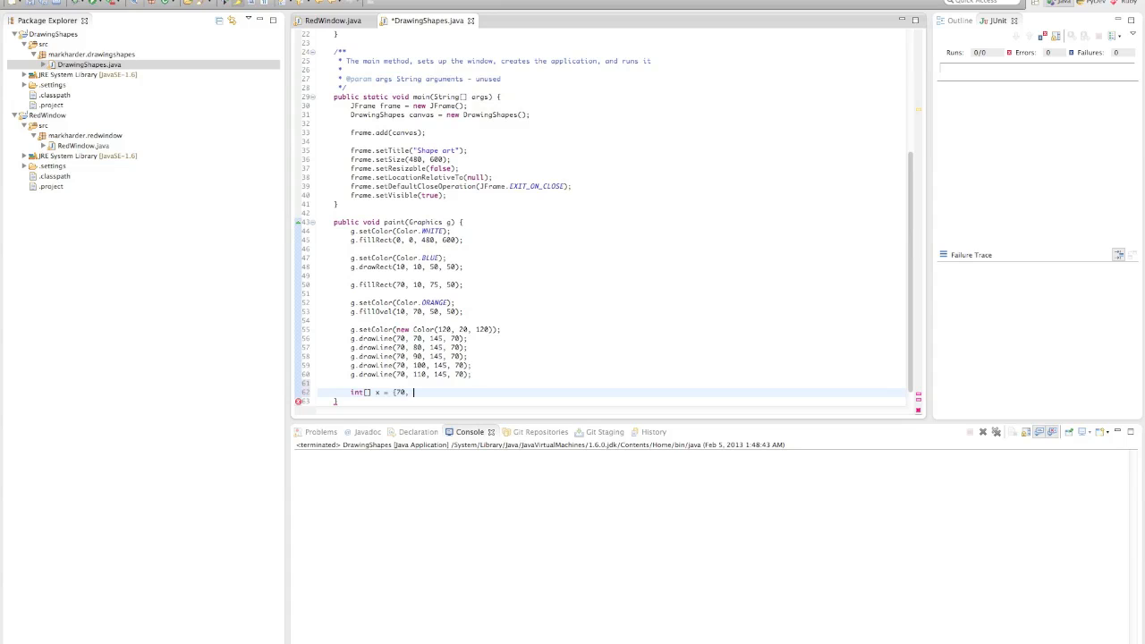
pyautogui.write('50')
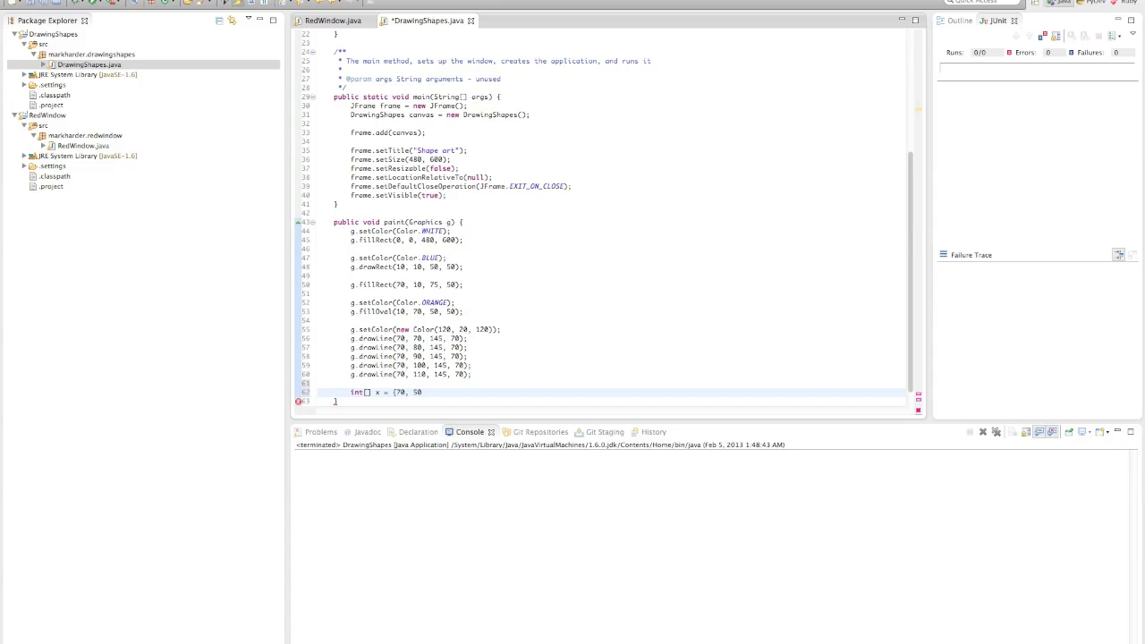
pyautogui.write('60,')
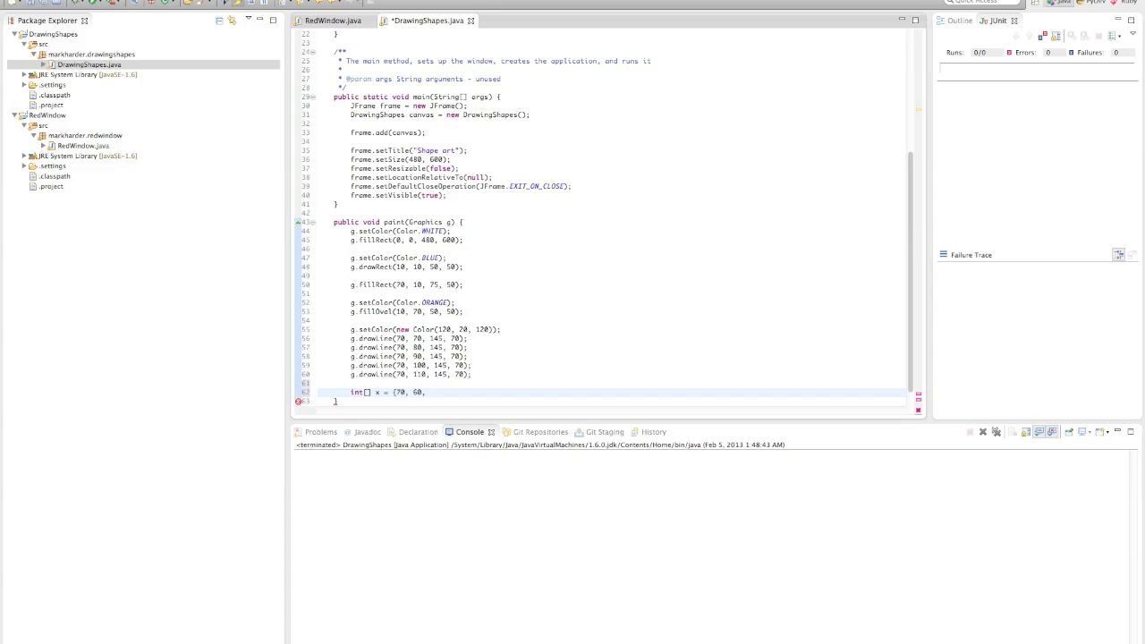
pyautogui.write('10')
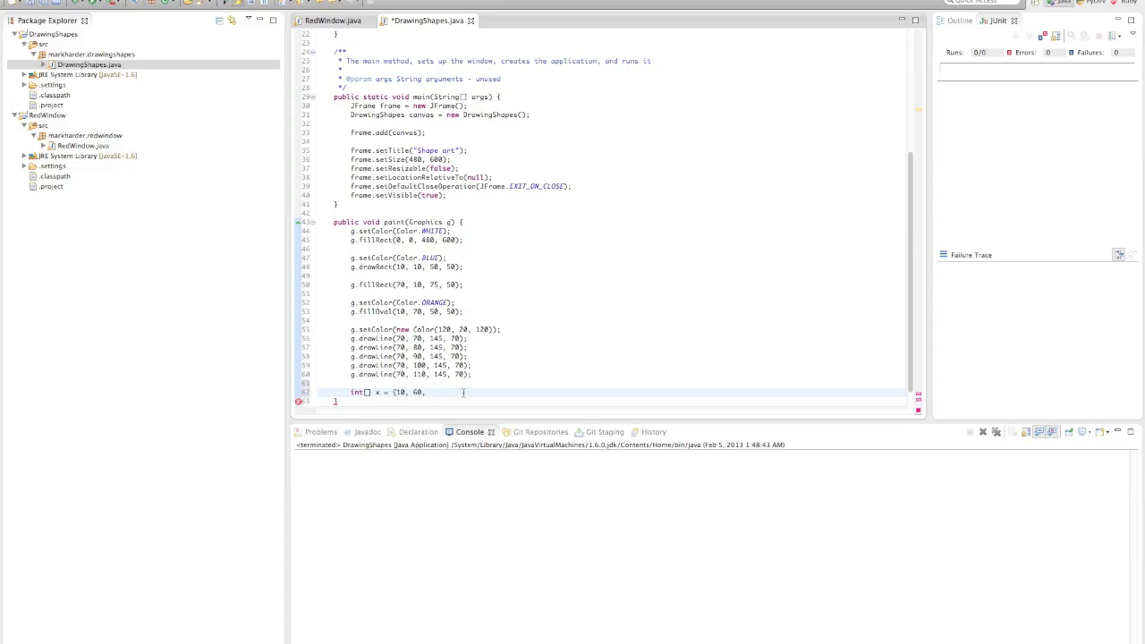
pyautogui.write('35};')
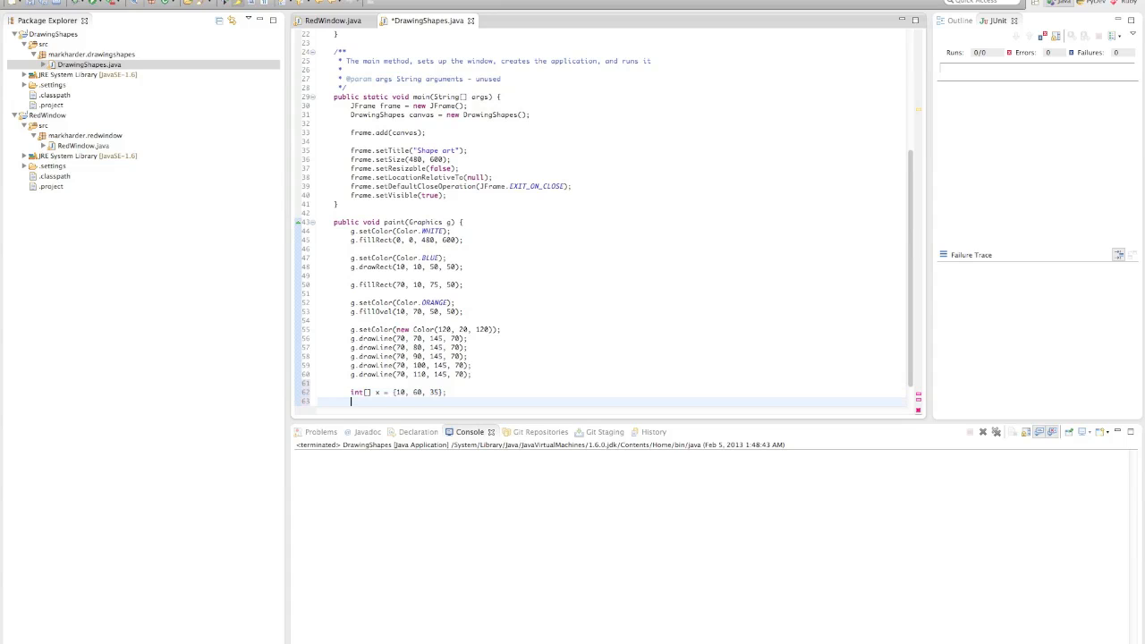
# Step: Declare the triangle y coordinates int[] y = {130, 130, 180};
pyautogui.write('int[] y = {};')
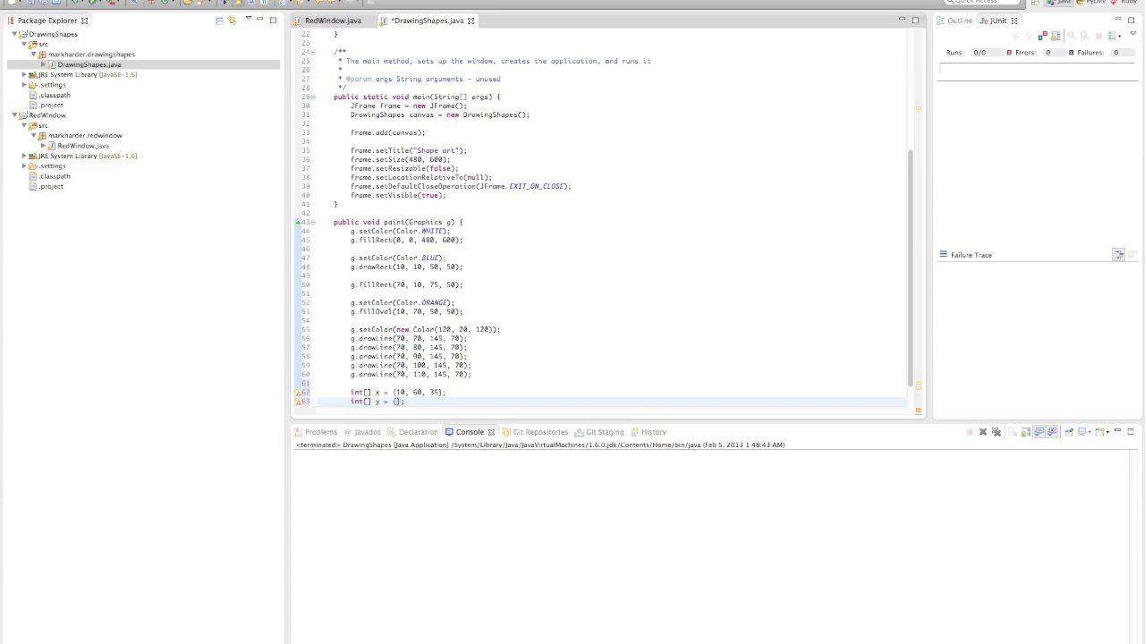
pyautogui.write('130, 130,')
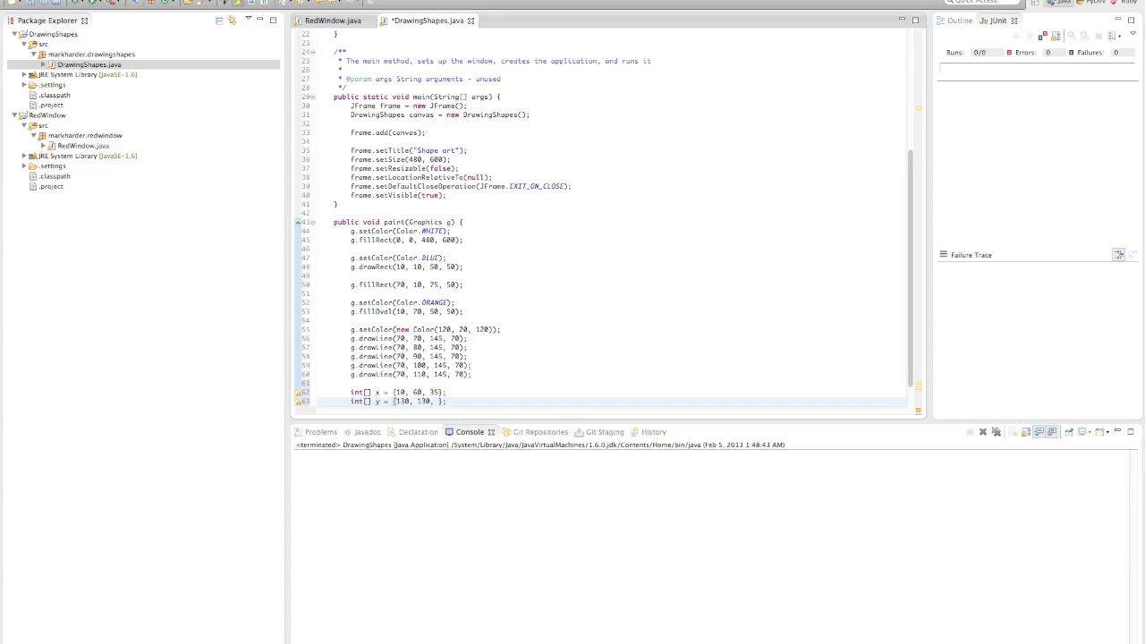
pyautogui.write('180')
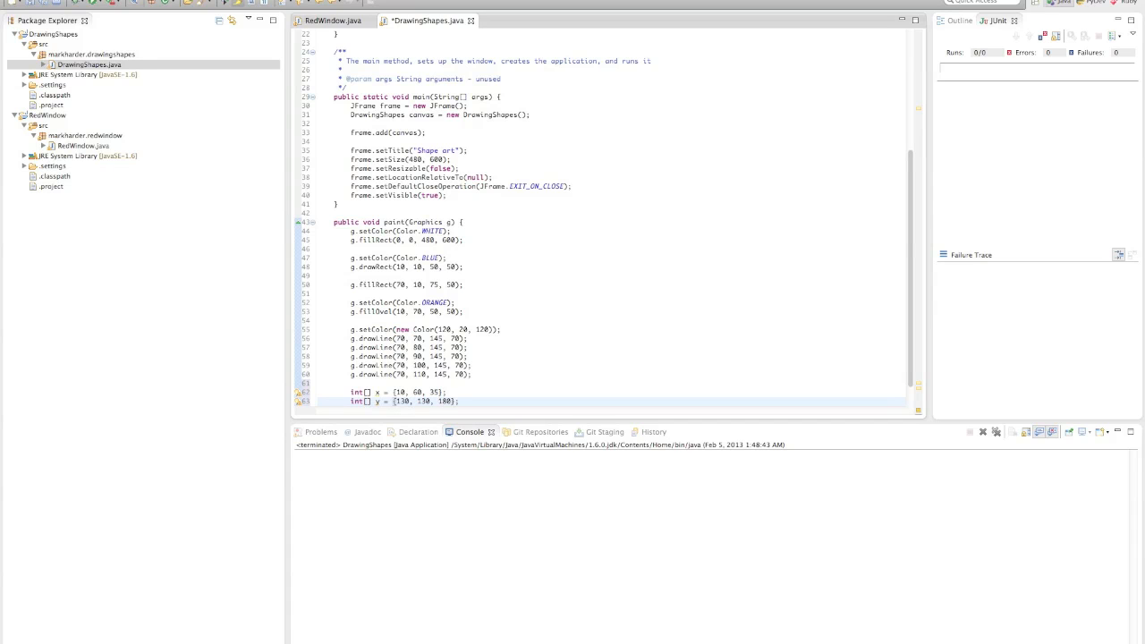
pyautogui.scroll(-3)
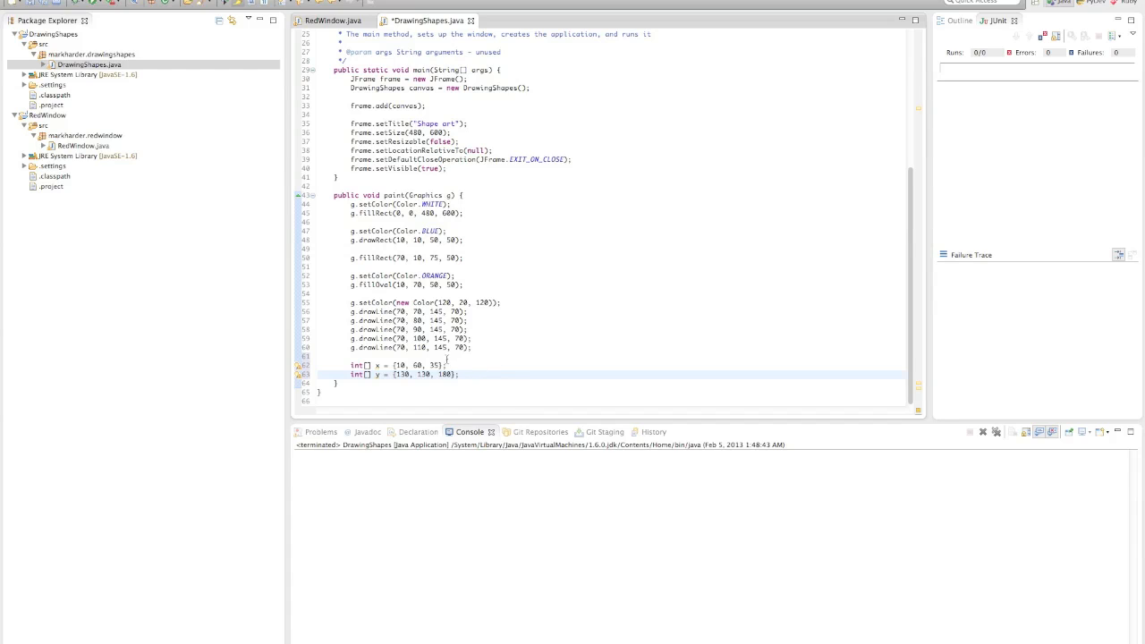
pyautogui.write('g.setColor(Color.')
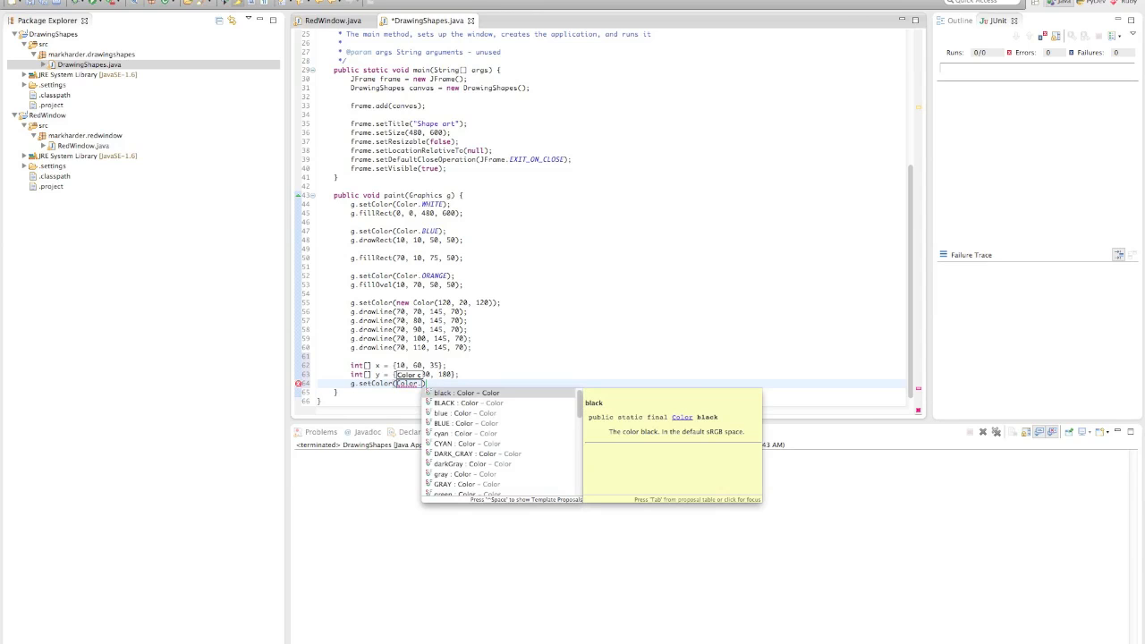
# Step: Add g.setColor(Color.CYAN) and g.drawPolygon(x, y, 3) to the paint method
pyautogui.write('c')
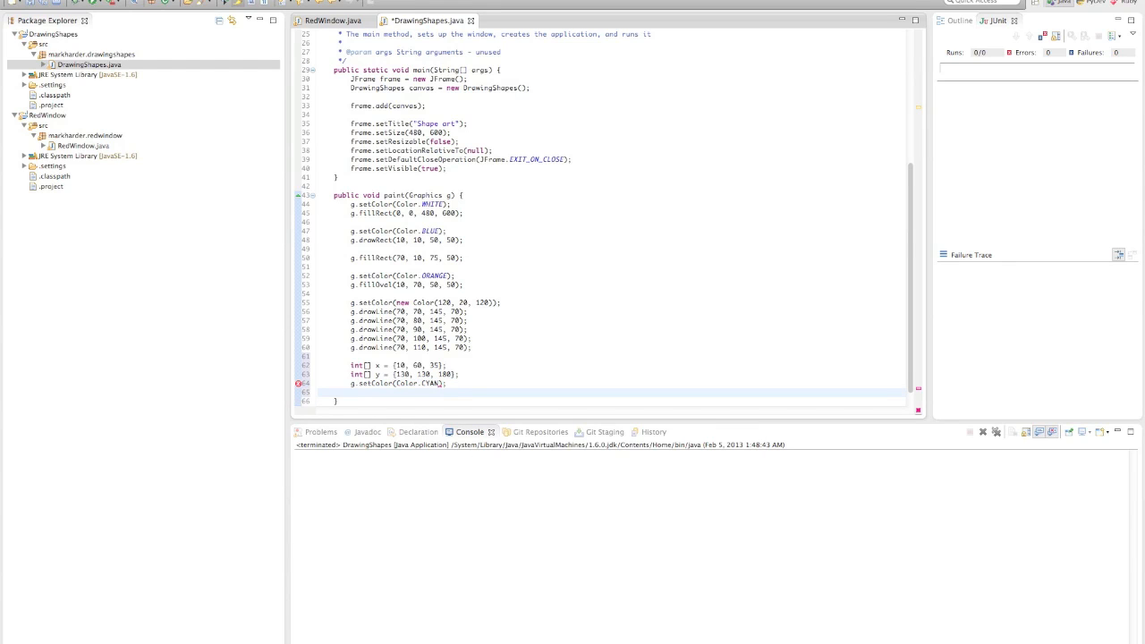
pyautogui.write('g.draw')
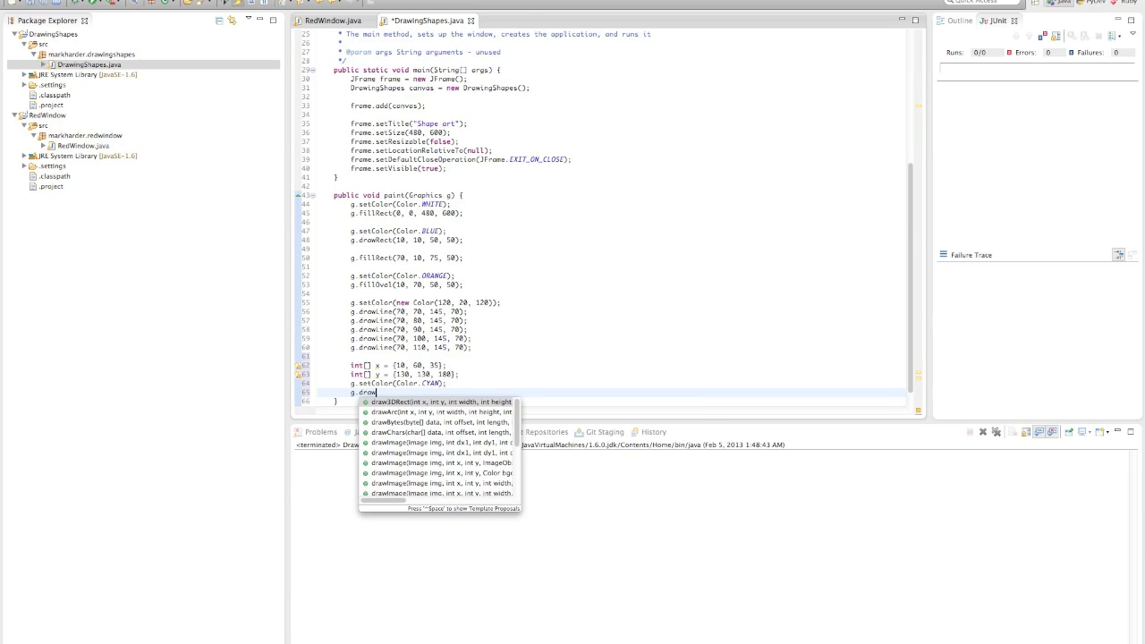
pyautogui.write('Polygon(x, y, 3);')
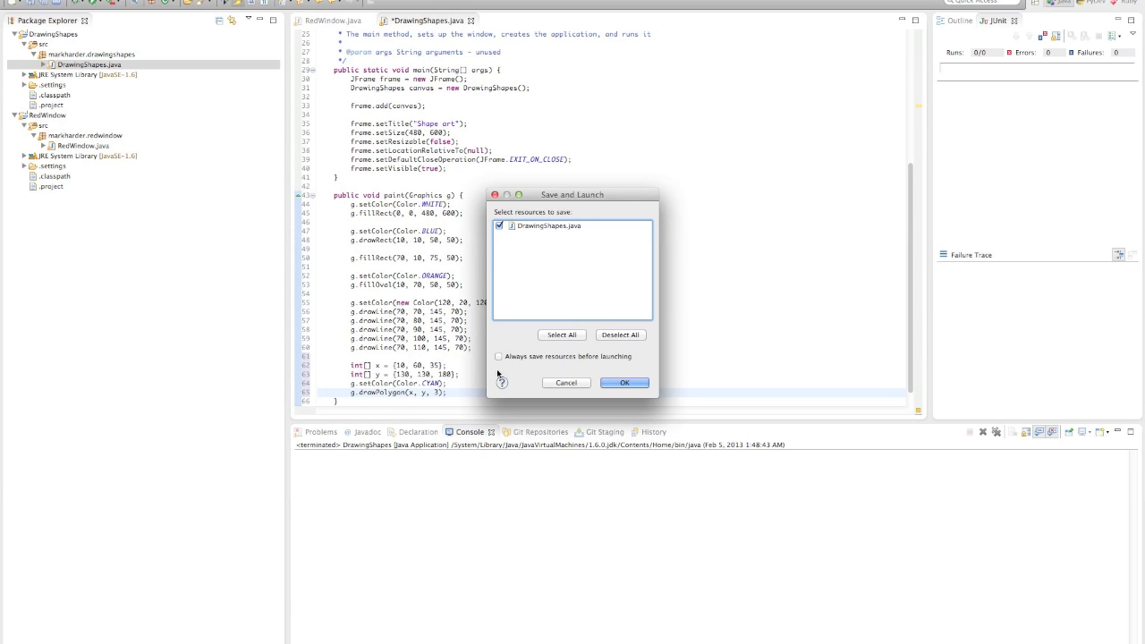
# Step: Save DrawingShapes.java, view the cyan triangle outline, and close the Shape art window
pyautogui.click(624, 383)
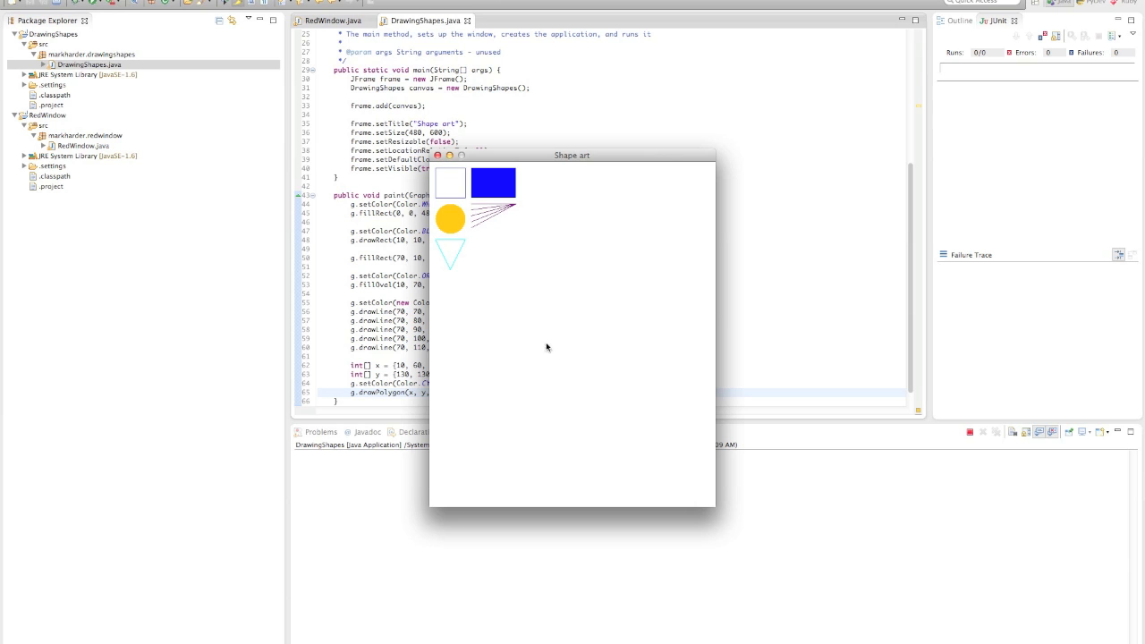
pyautogui.moveTo(425, 244)
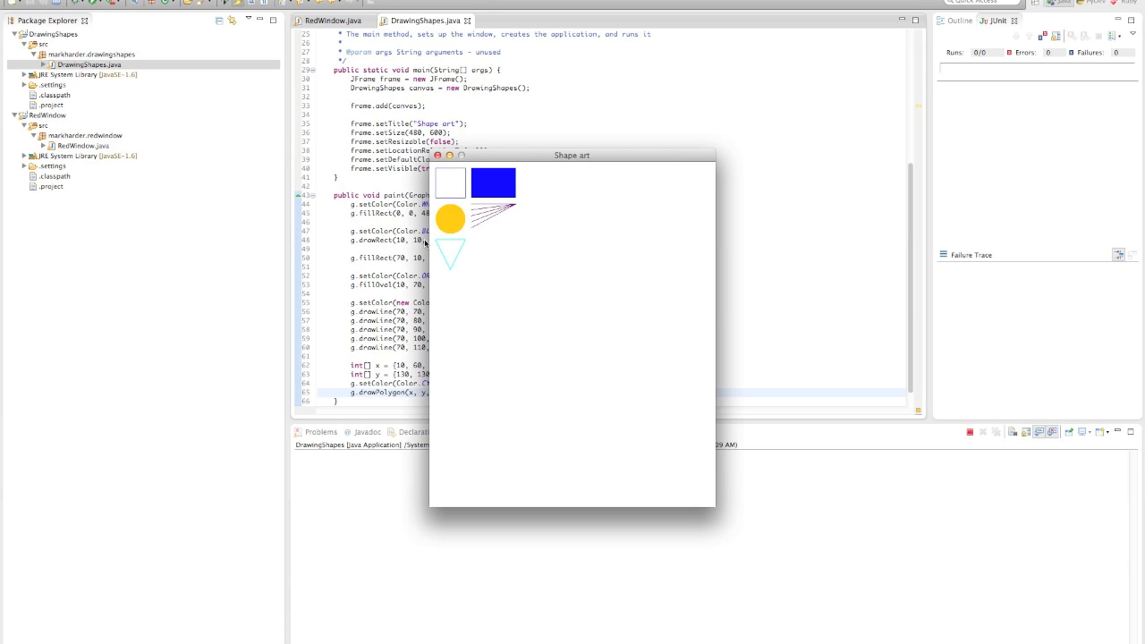
pyautogui.moveTo(572, 155); pyautogui.dragTo(853, 68)
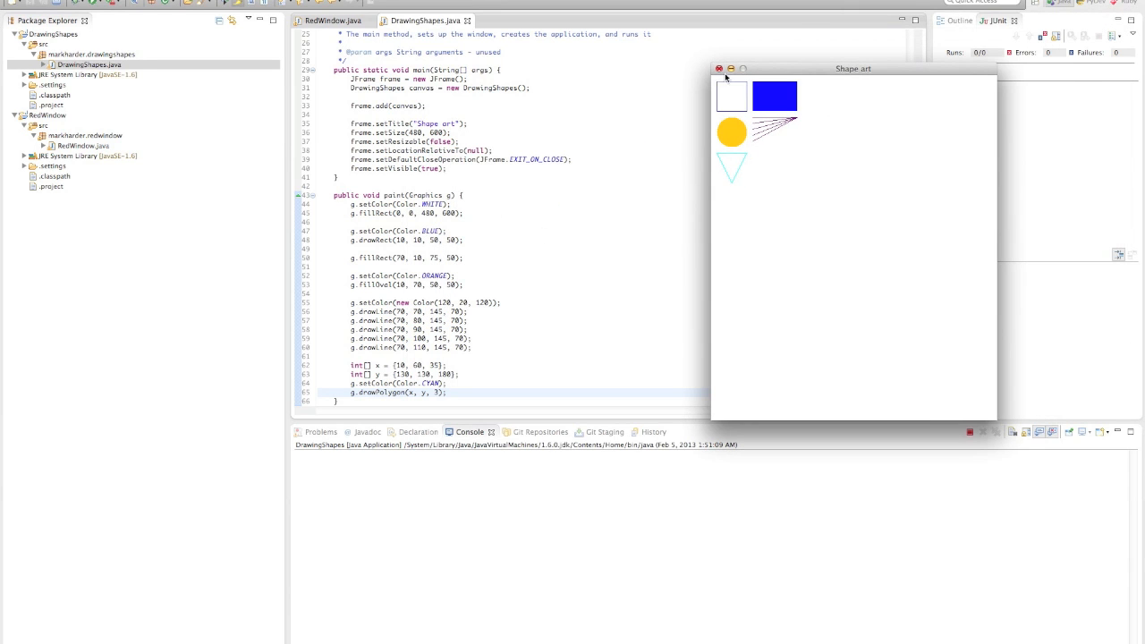
pyautogui.click(720, 69)
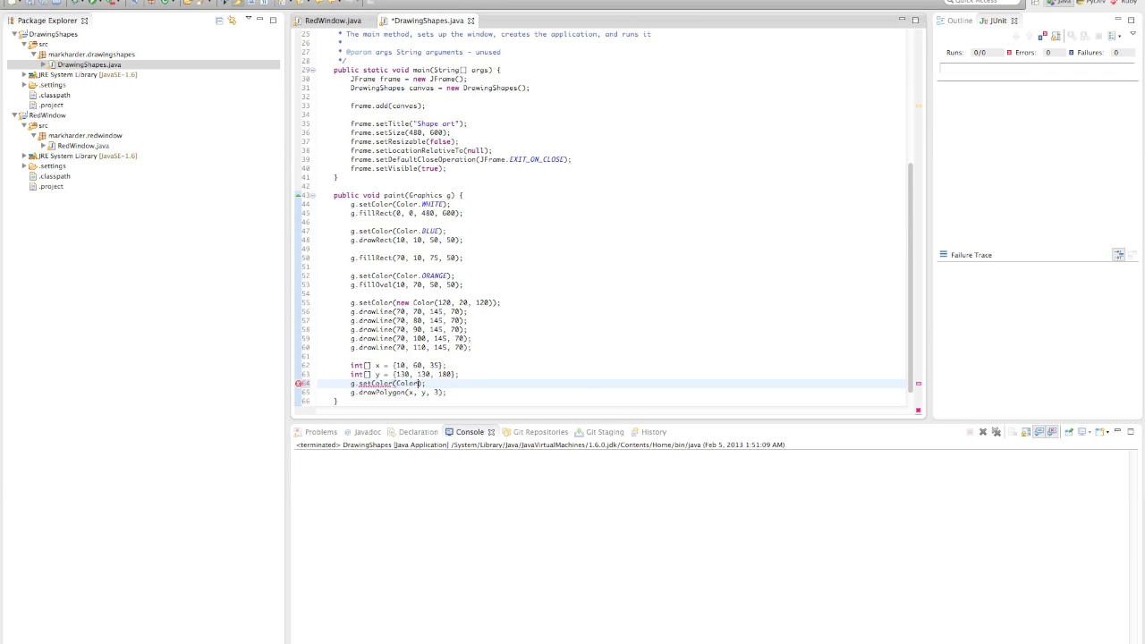
# Step: Switch the triangle colour to Color.RED, rerun, and close the window after checking
pyautogui.write('.RE')
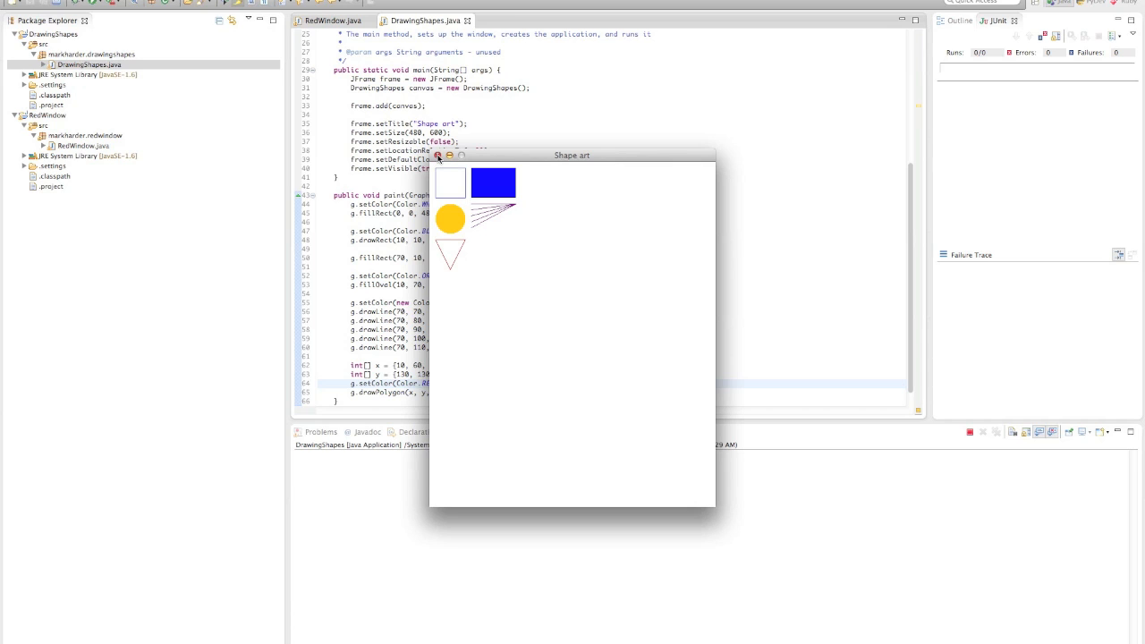
pyautogui.click(437, 155)
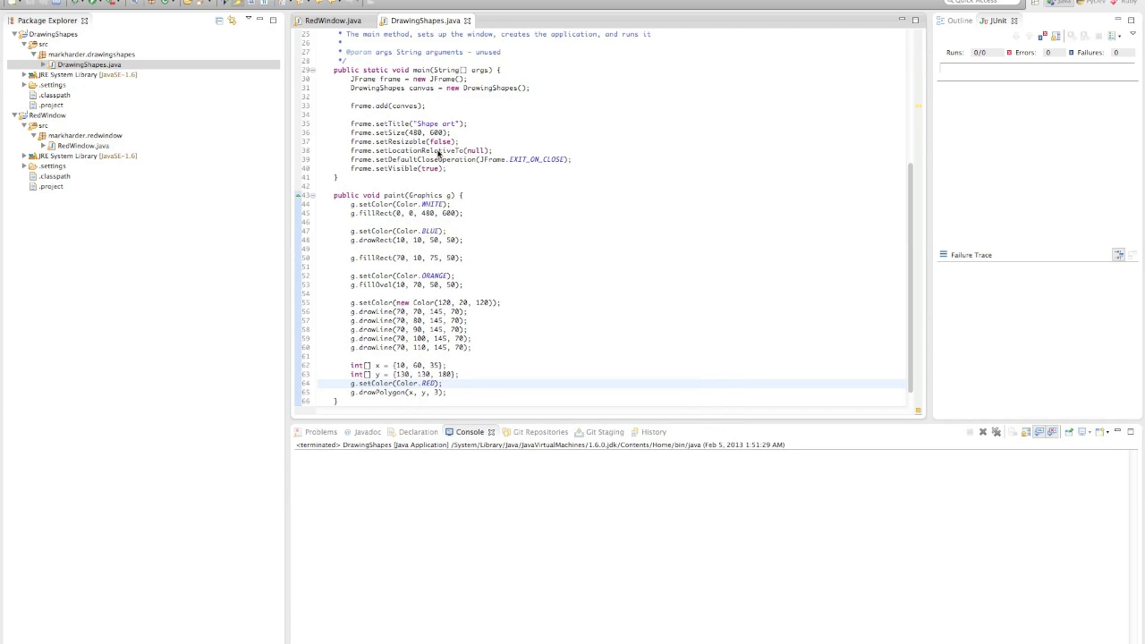